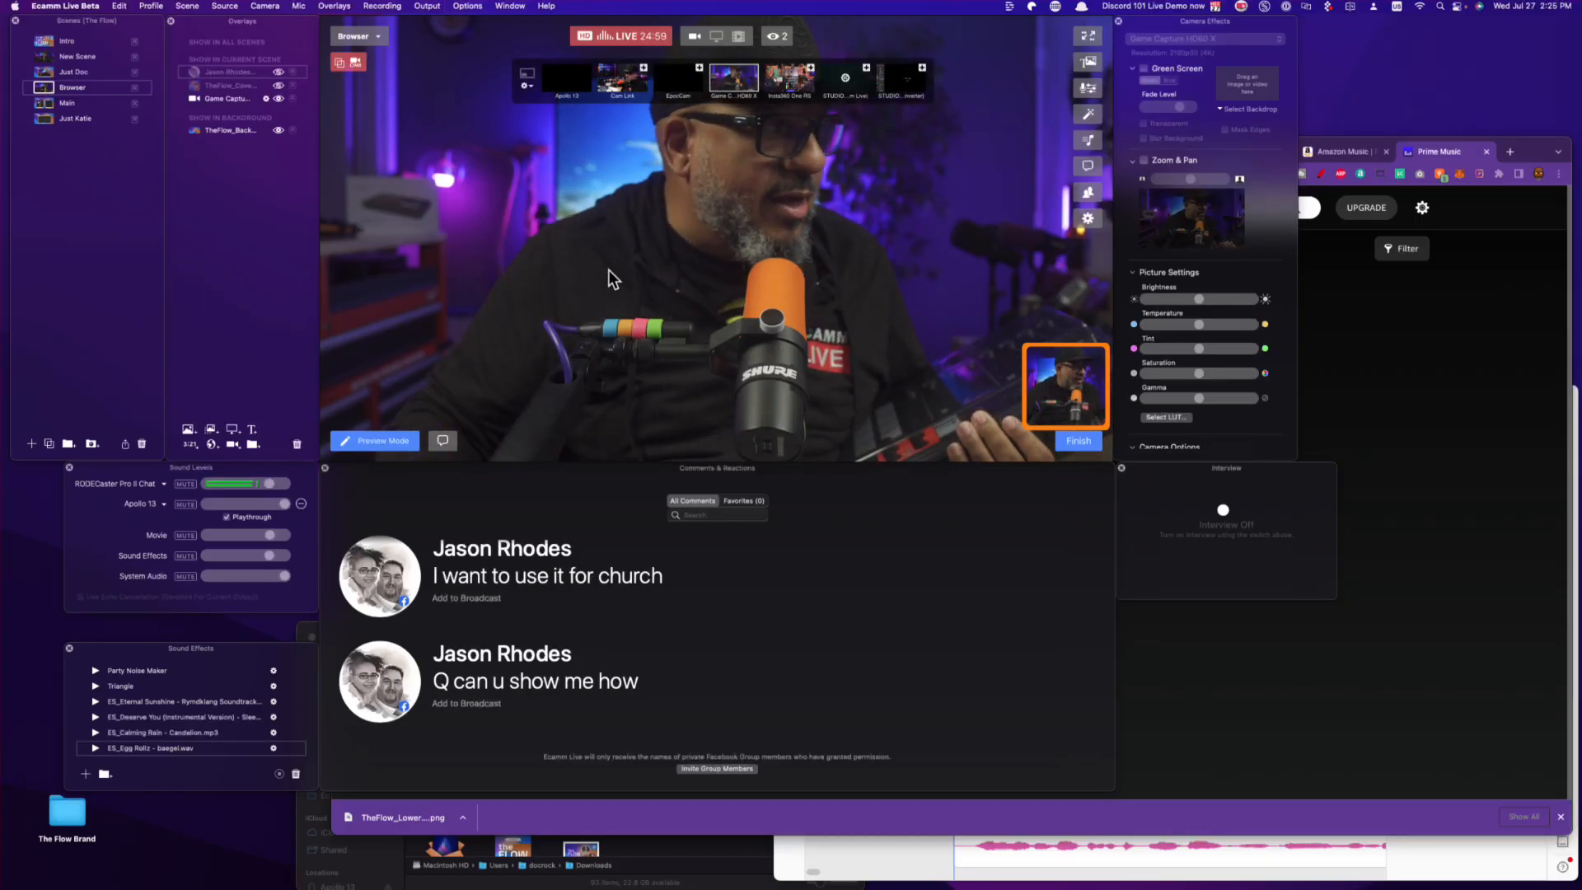
# - Review the audio input device list, keeping RODECaster Pro II Chat selected
pyautogui.click(140, 483)
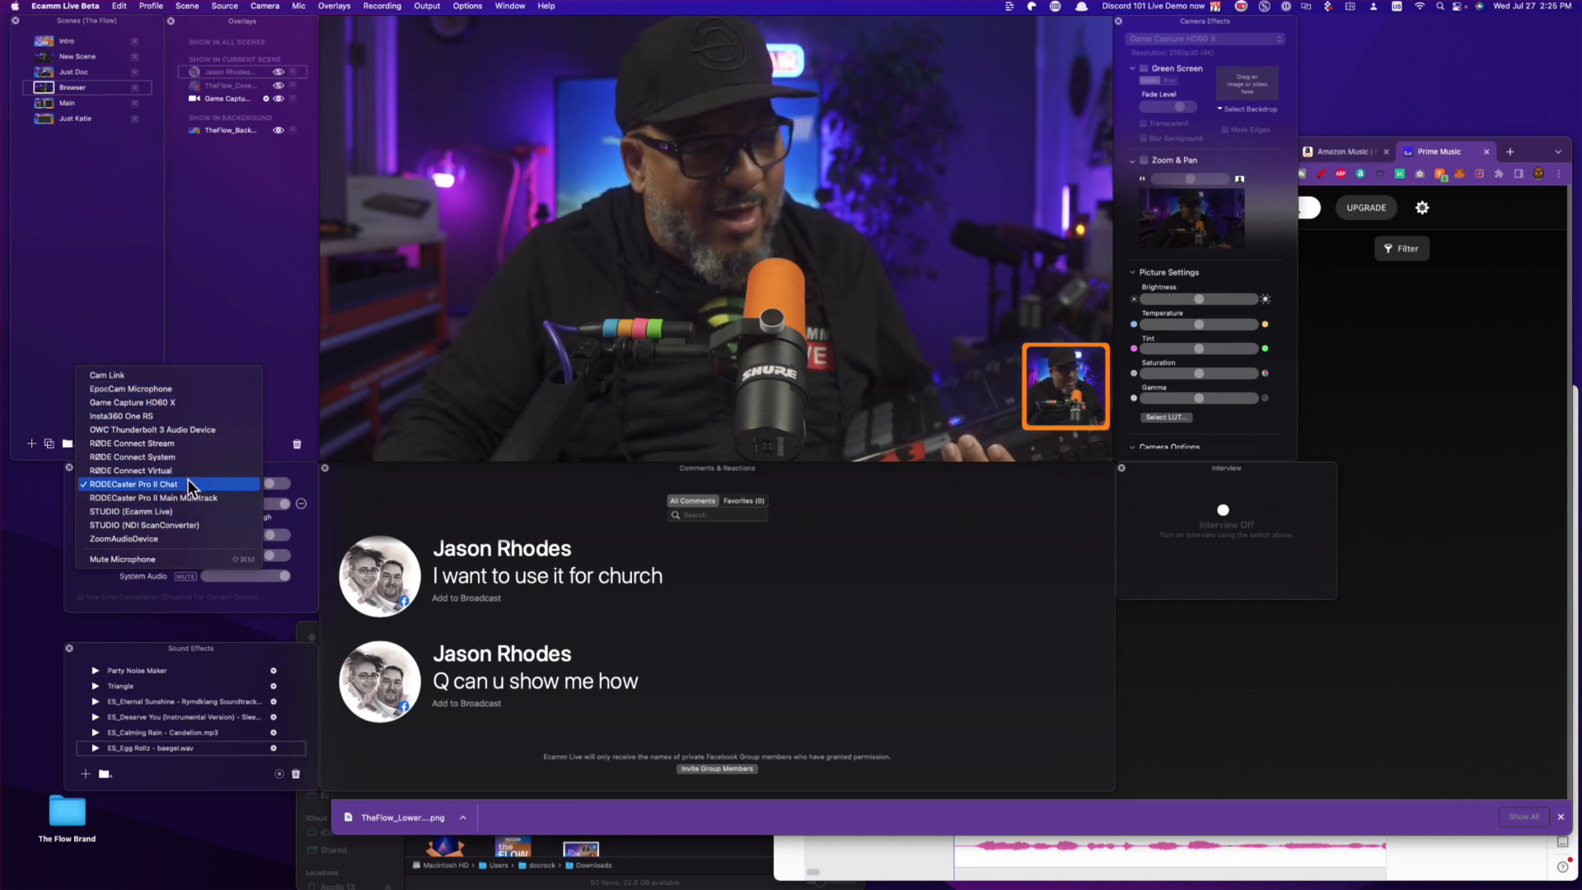
pyautogui.moveTo(166, 443)
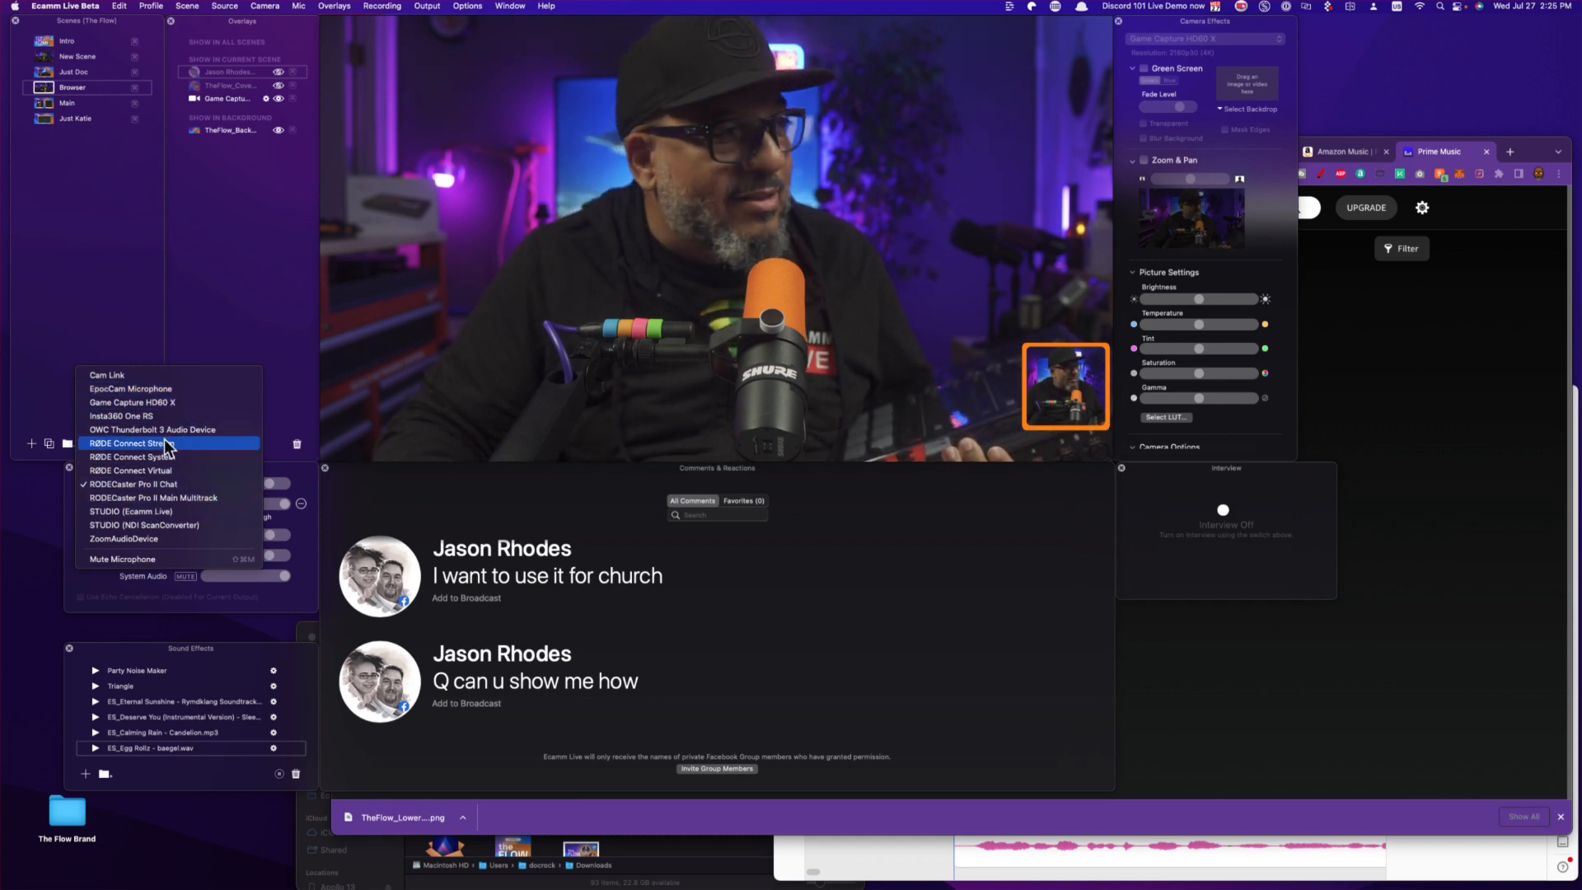
pyautogui.moveTo(134, 483)
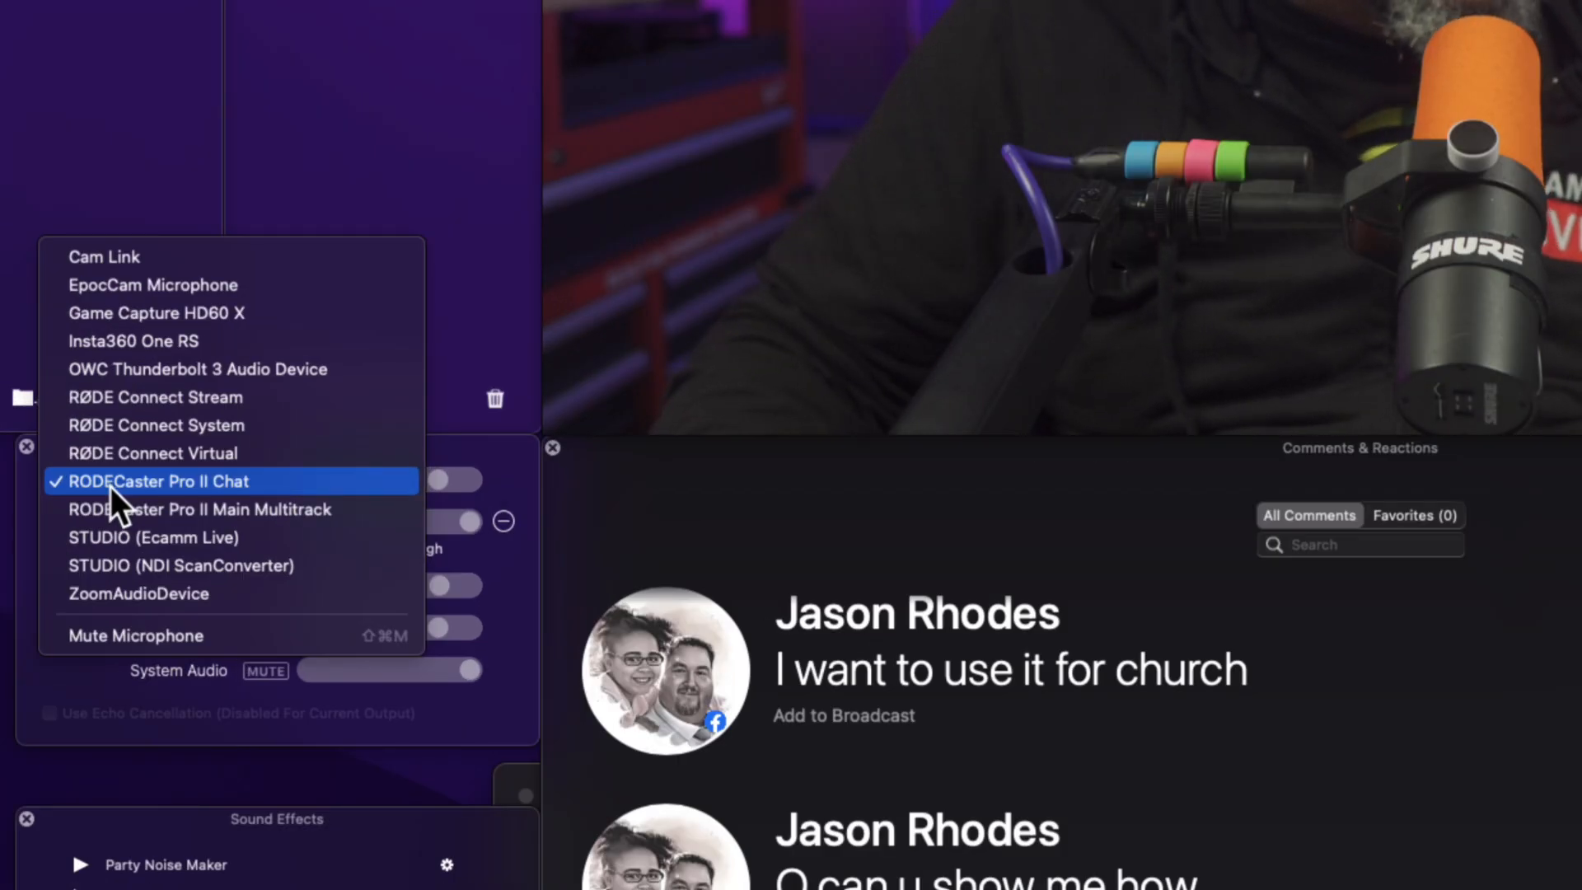
pyautogui.moveTo(120, 285)
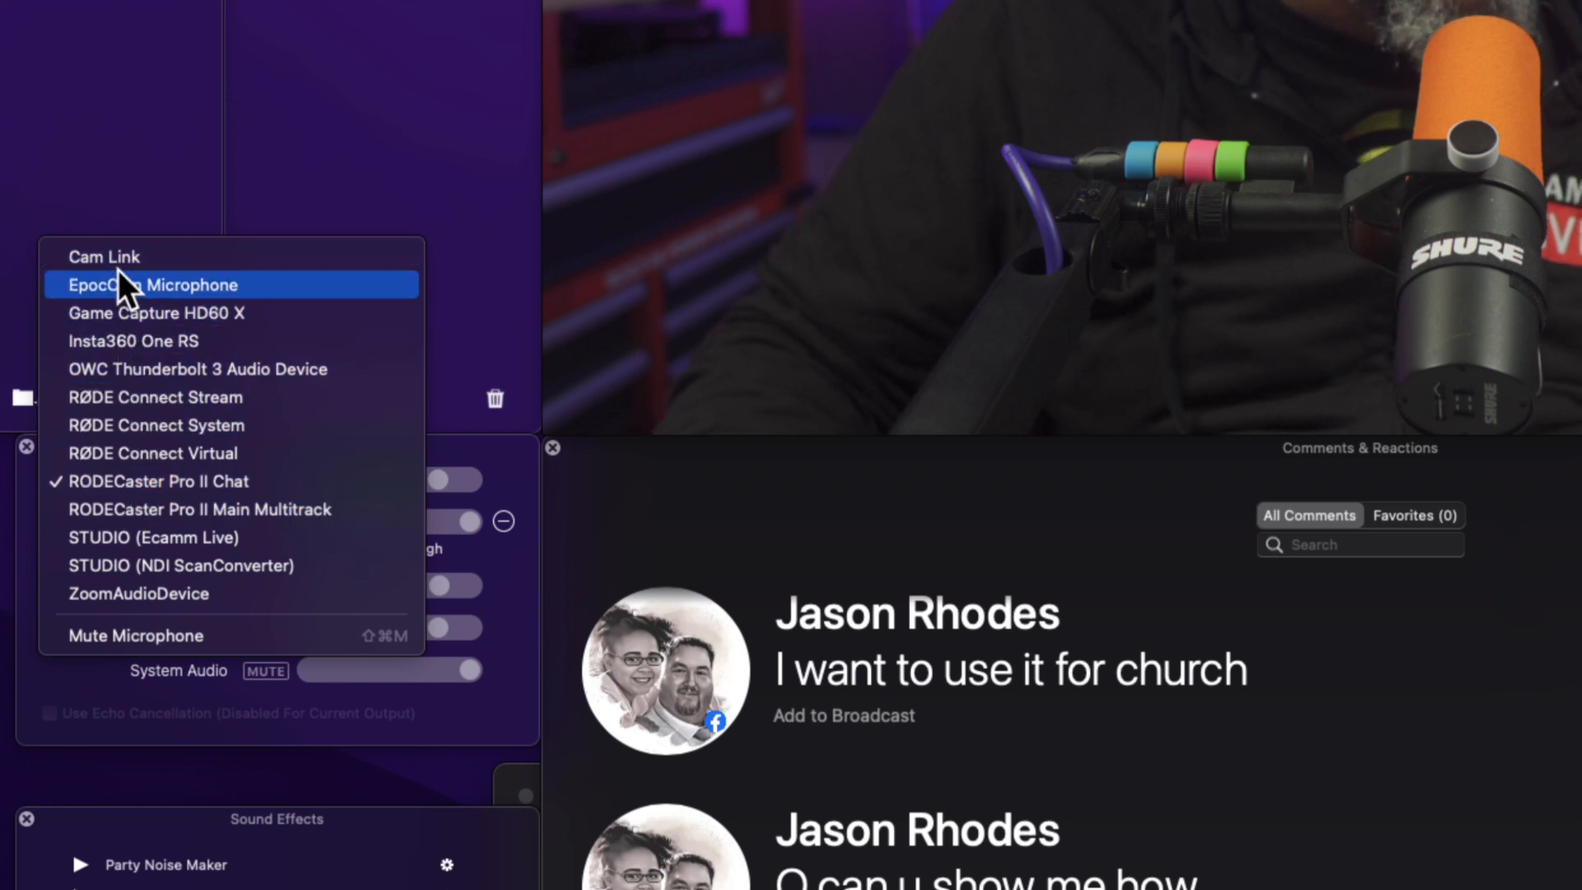
pyautogui.moveTo(131, 620)
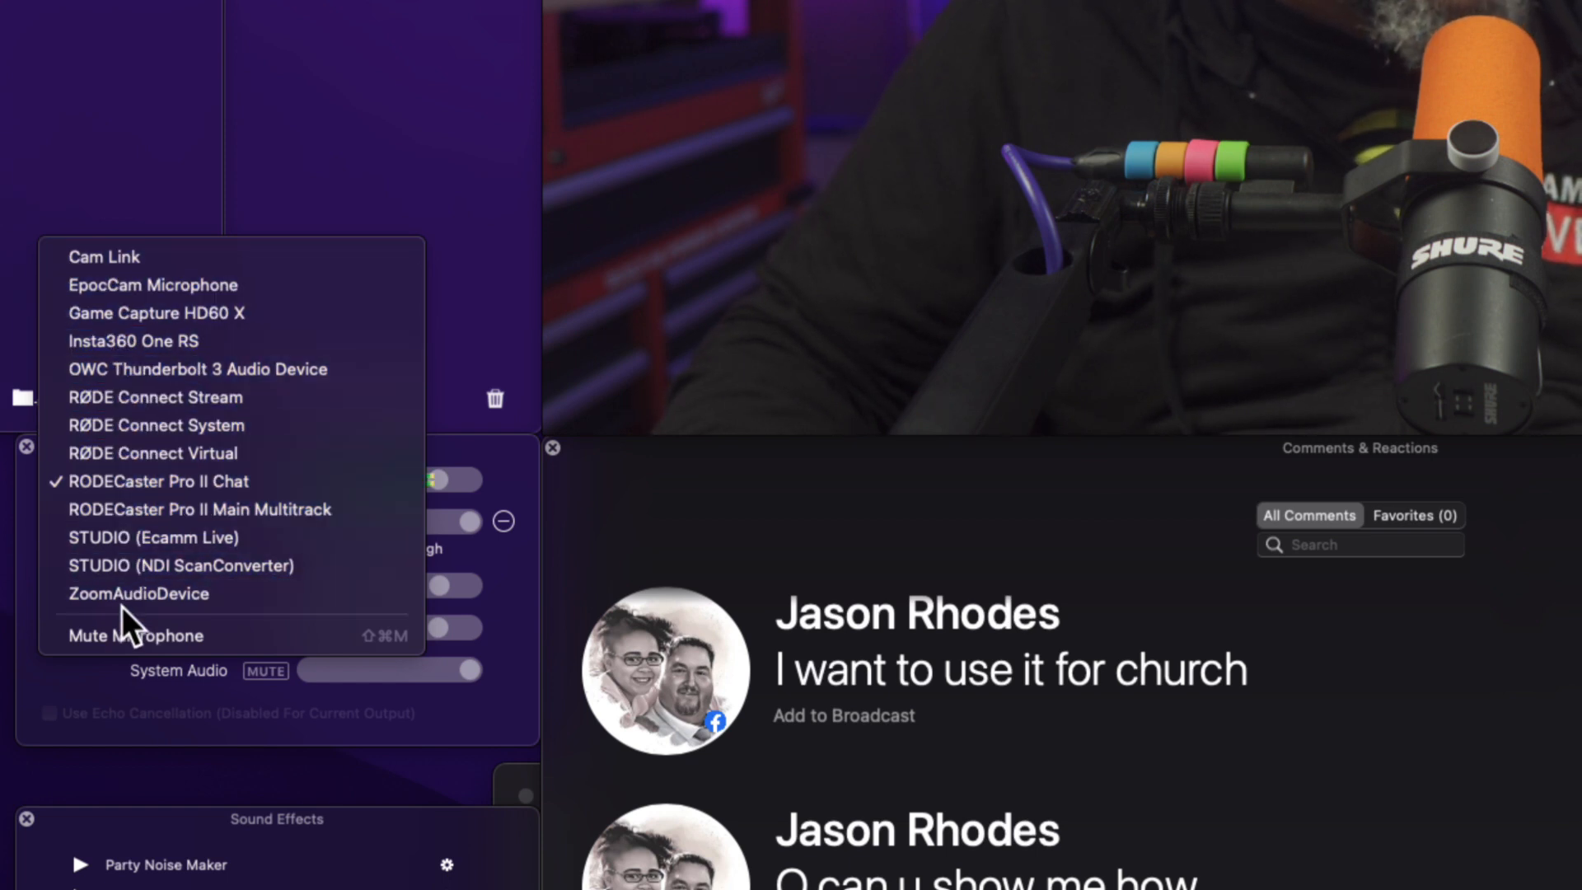
pyautogui.moveTo(162, 481)
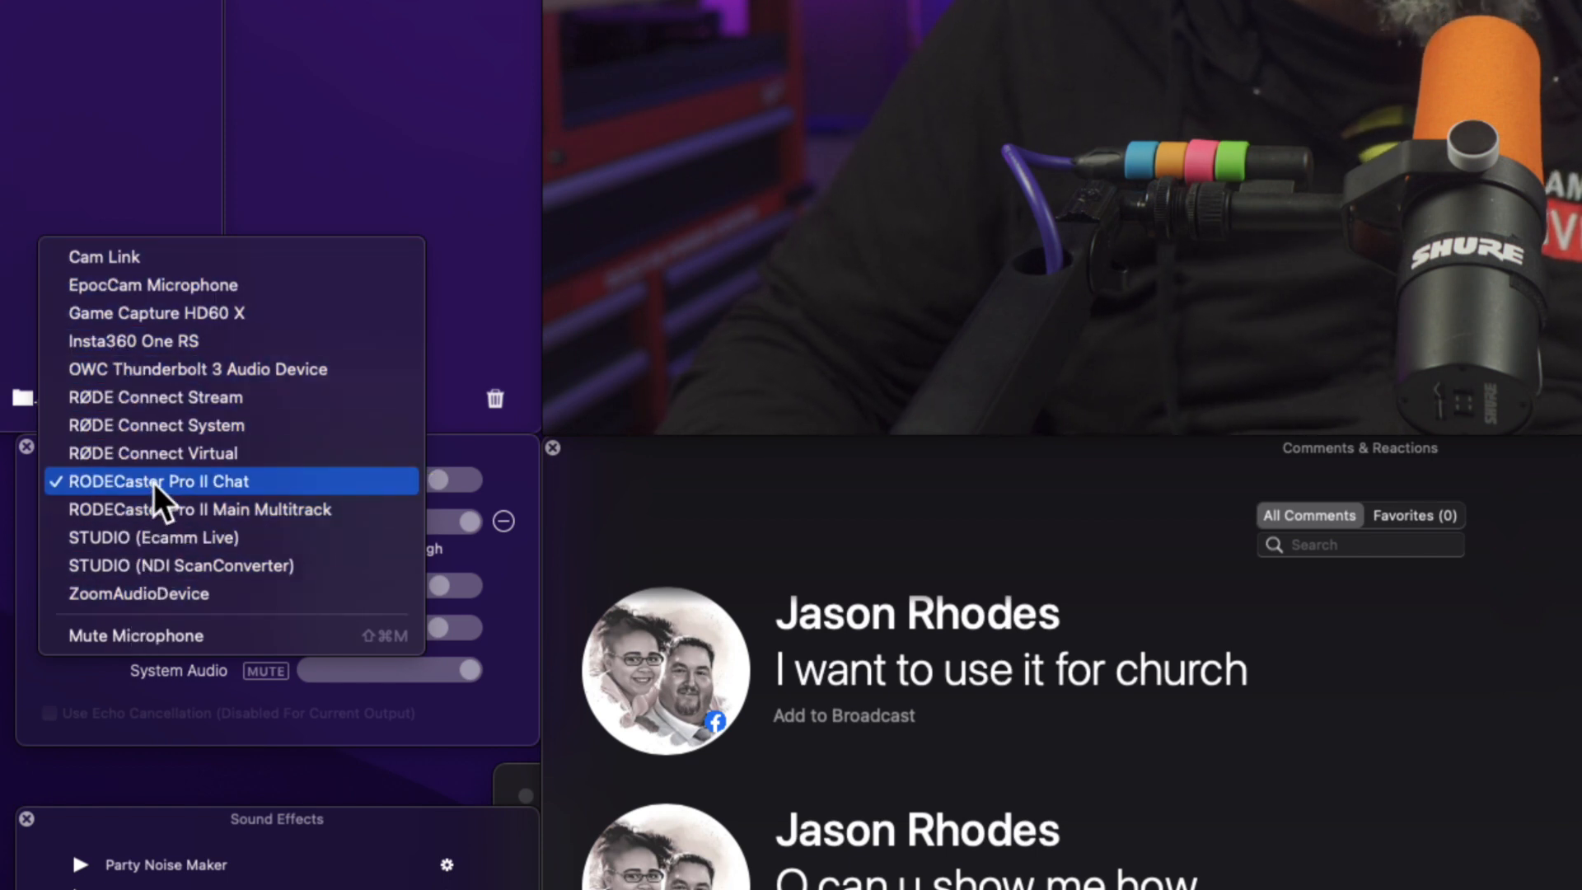
pyautogui.moveTo(328, 504)
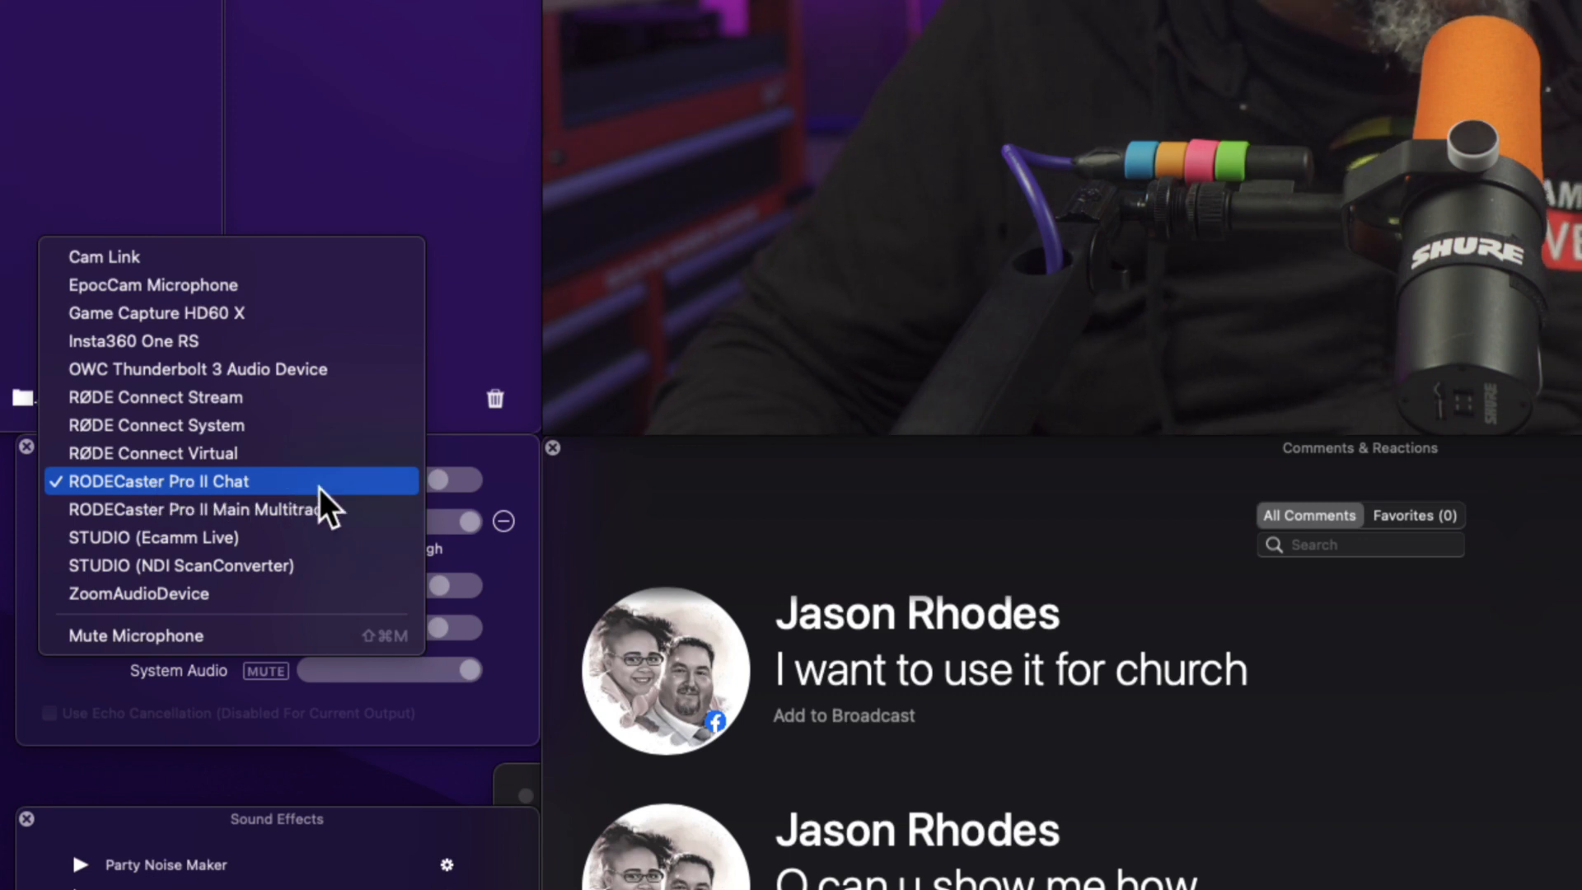
pyautogui.click(156, 480)
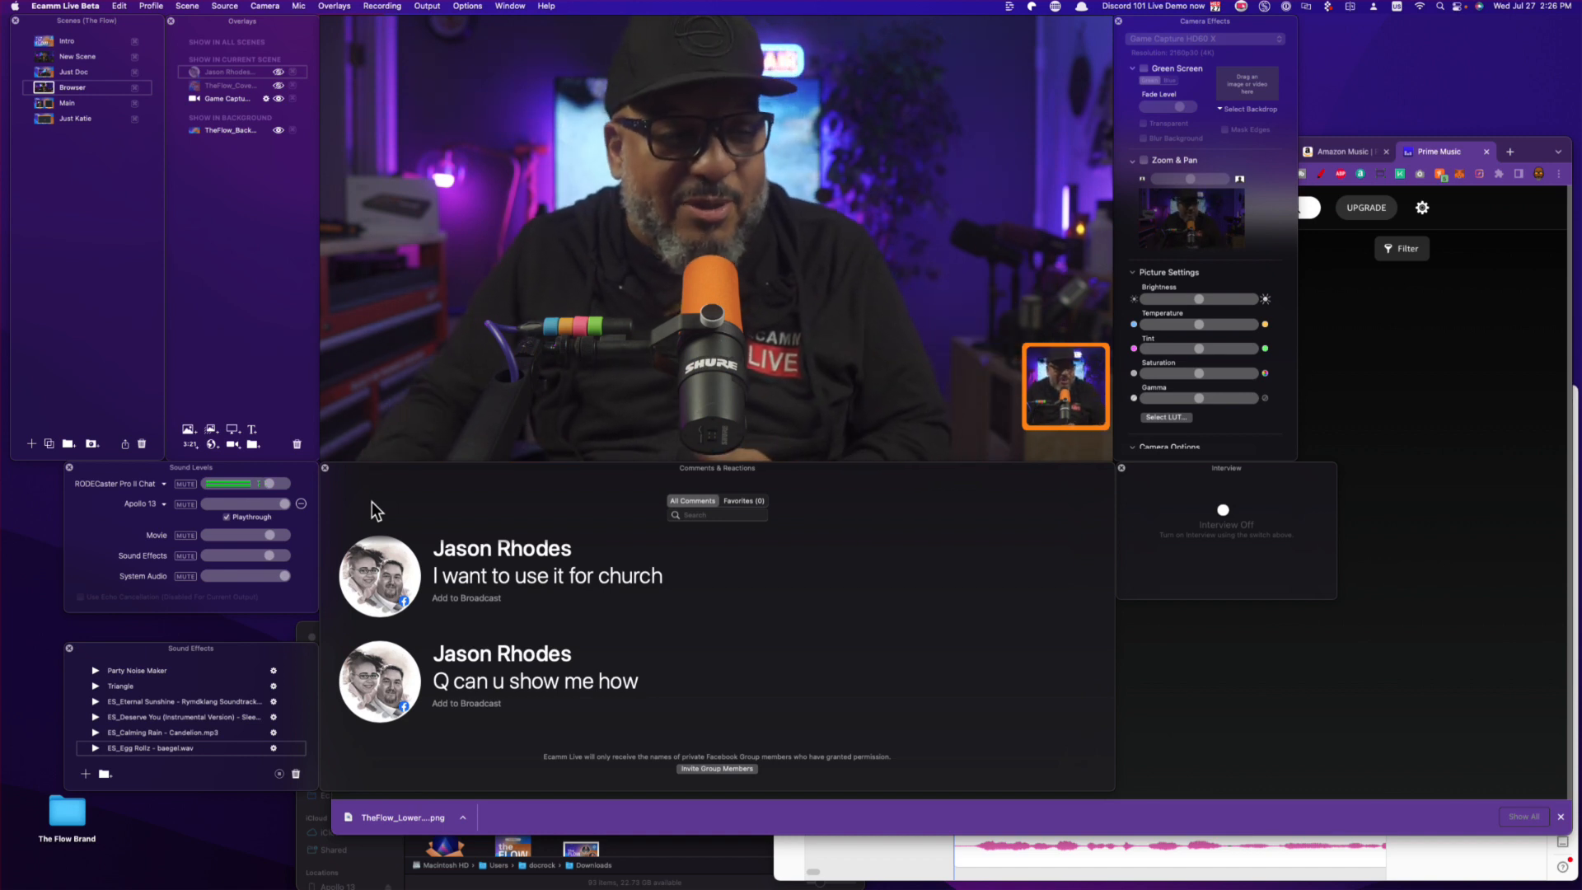
pyautogui.moveTo(891, 657)
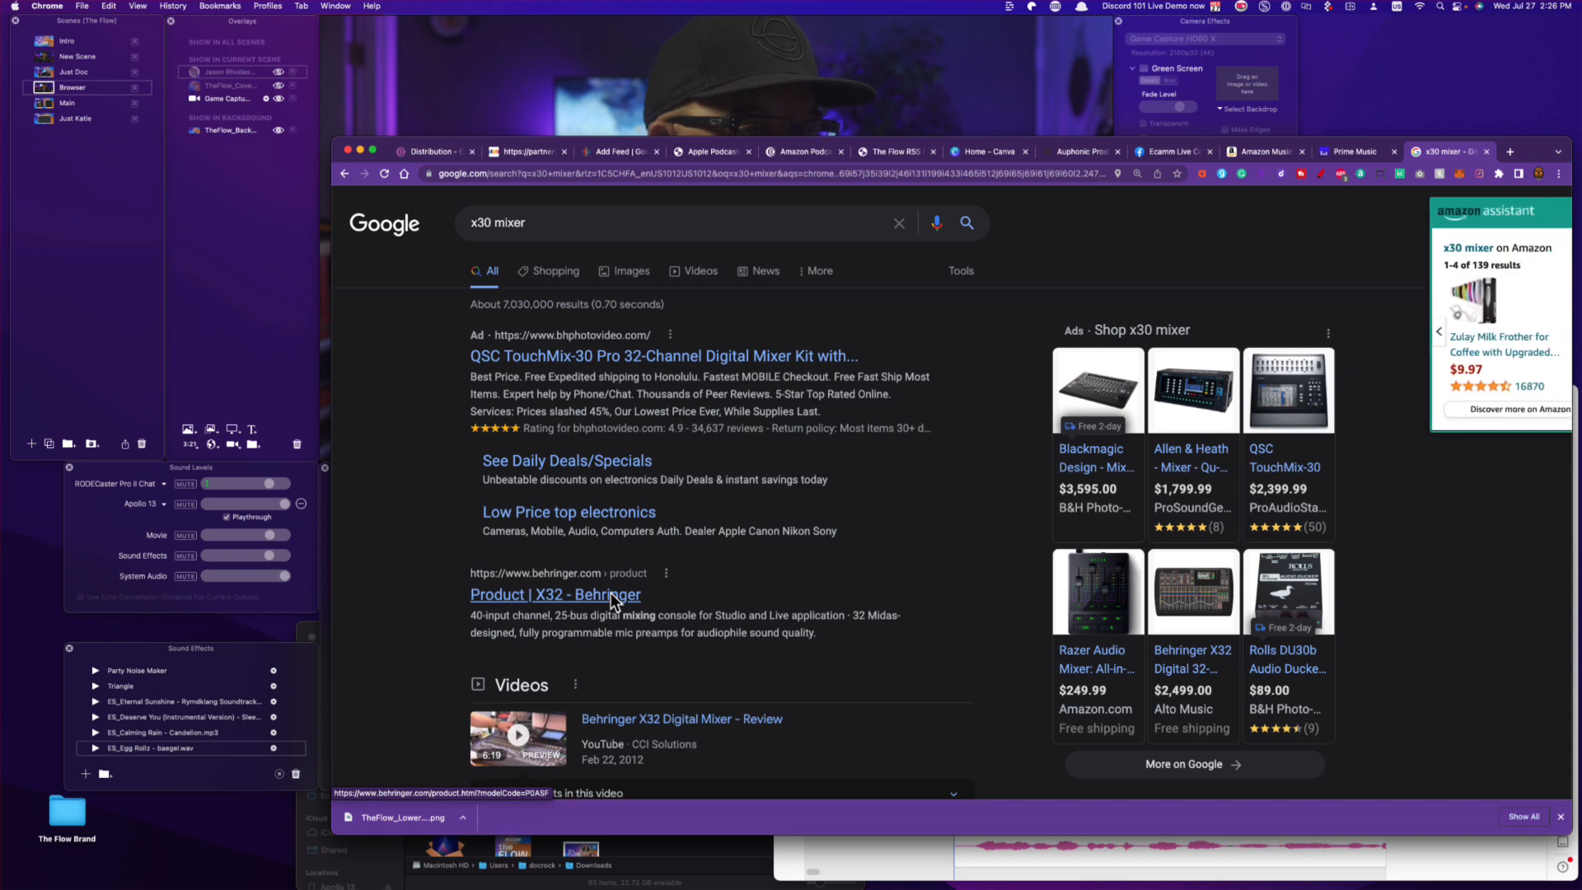
# - Visit the Behringer X32 product page, then its Digital Mixers catalog breadcrumb
pyautogui.click(554, 594)
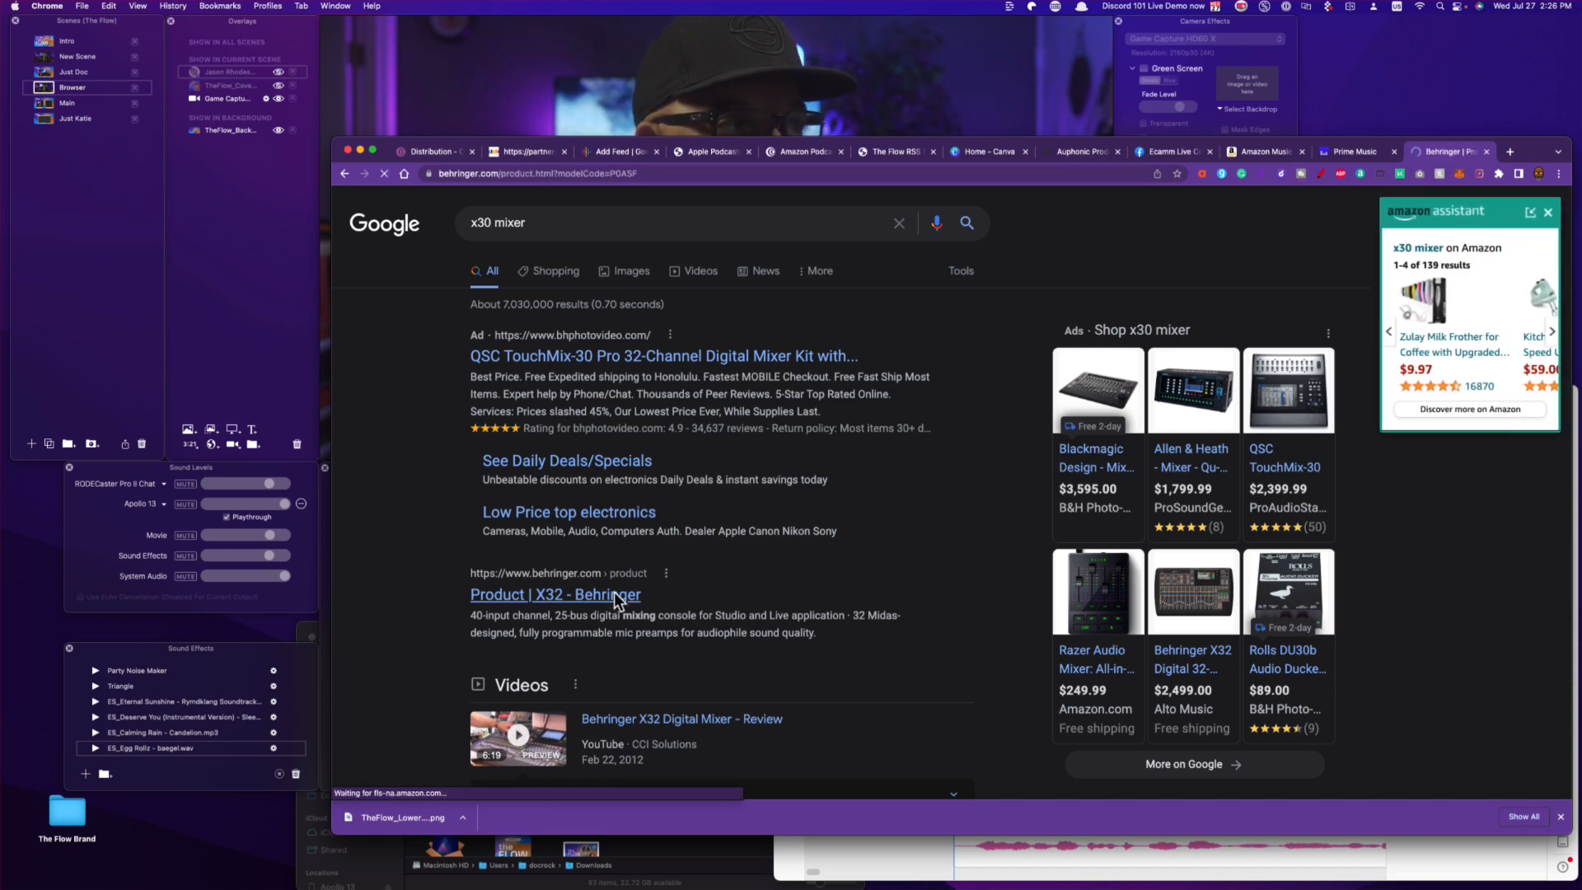
pyautogui.click(554, 594)
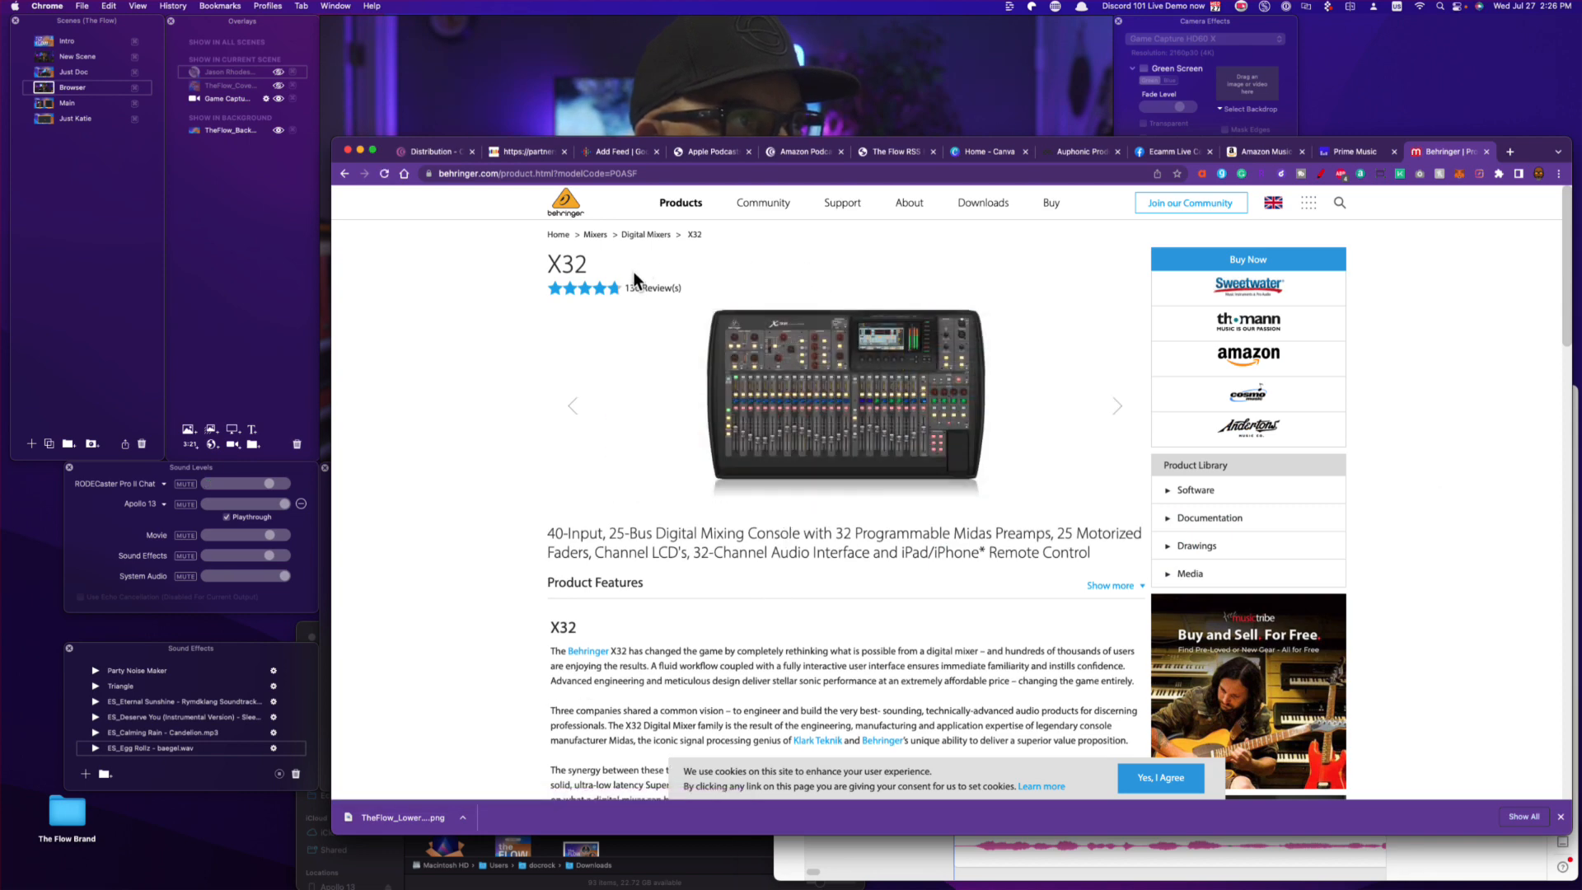
pyautogui.click(644, 234)
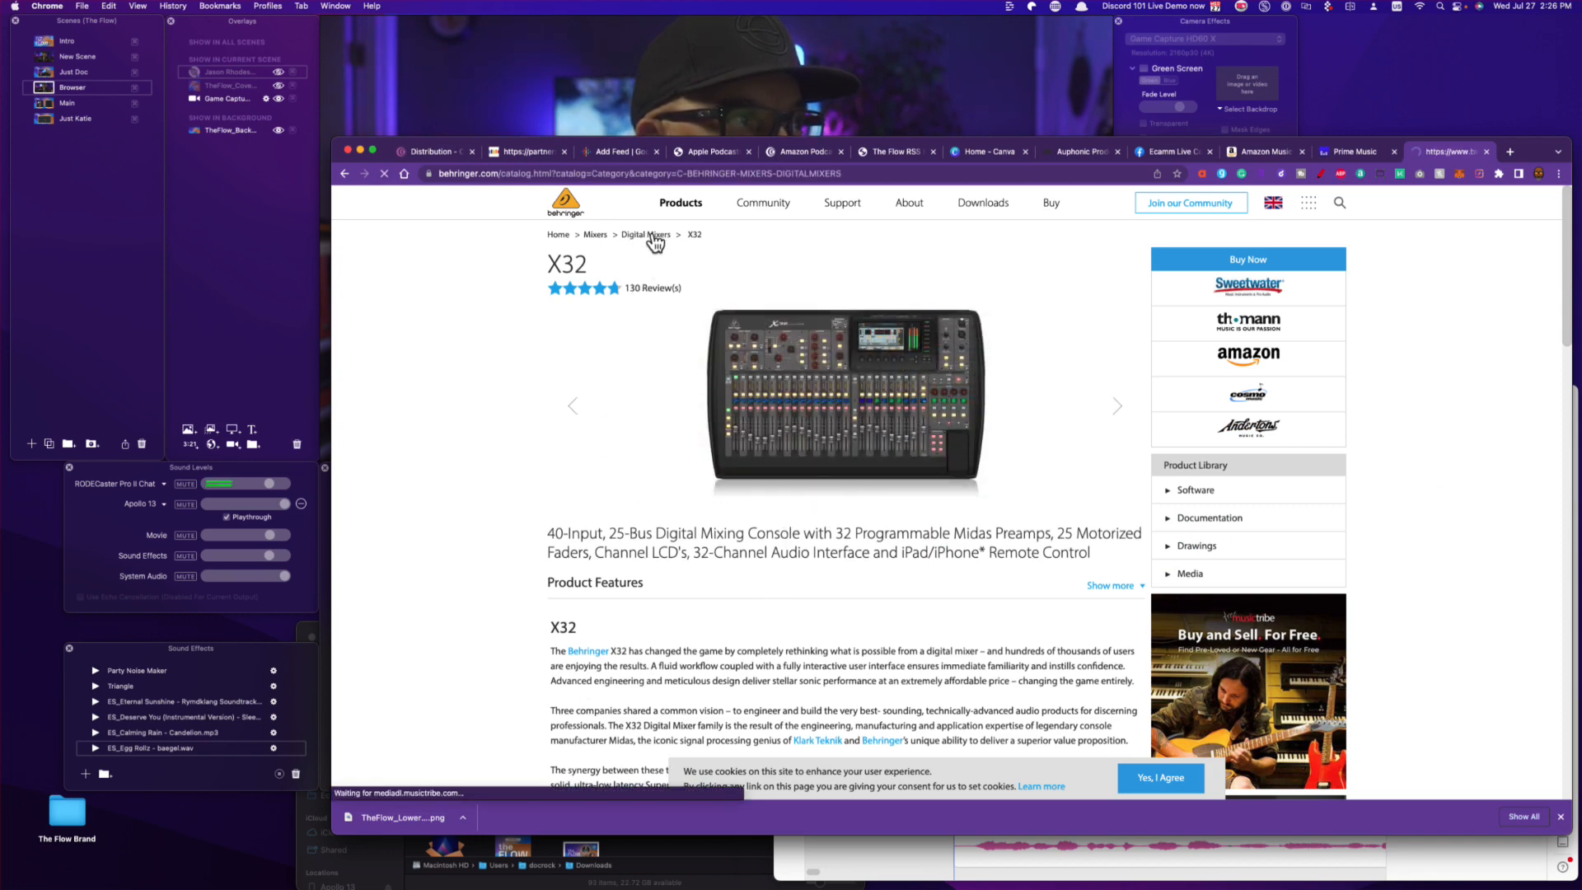
pyautogui.click(643, 234)
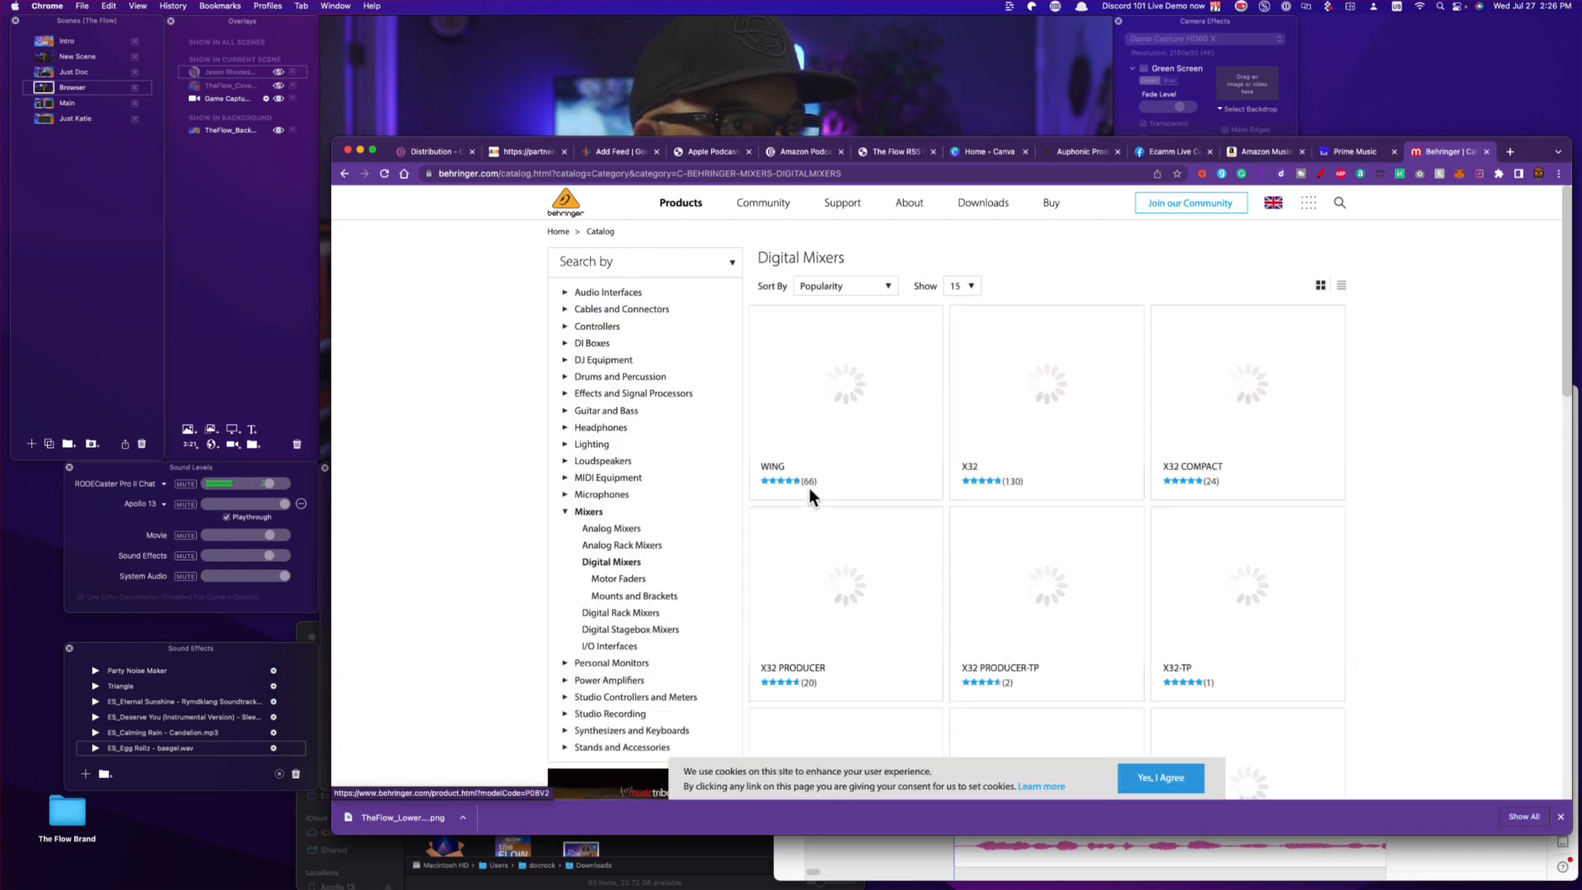
# - Browse down through Behringer's digital mixer catalog listings
pyautogui.scroll(-3)
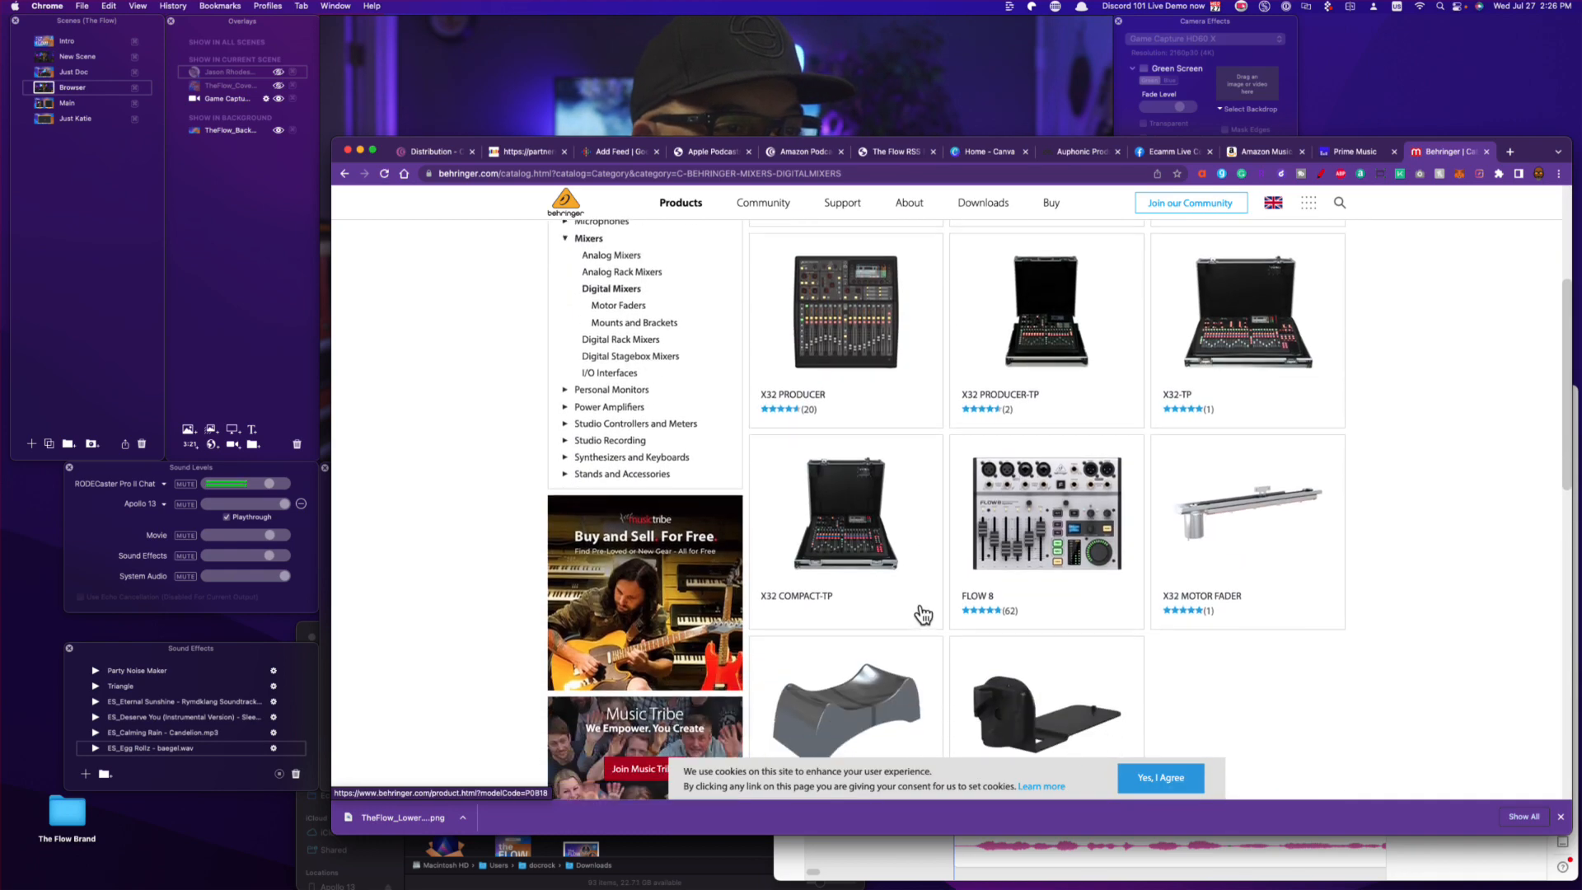
pyautogui.scroll(-3)
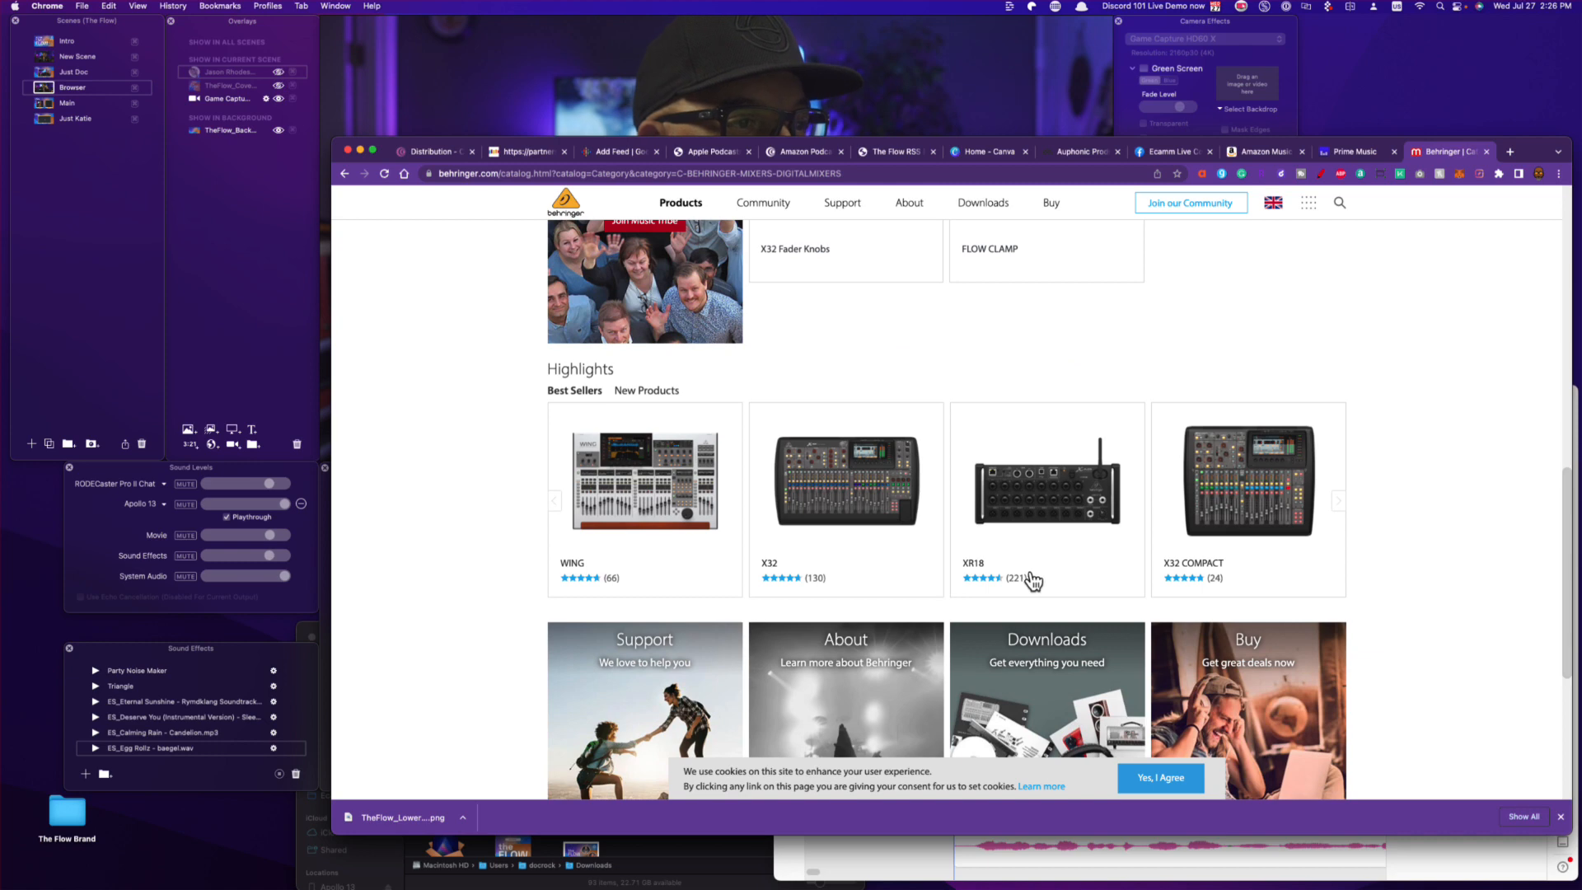
pyautogui.scroll(-3)
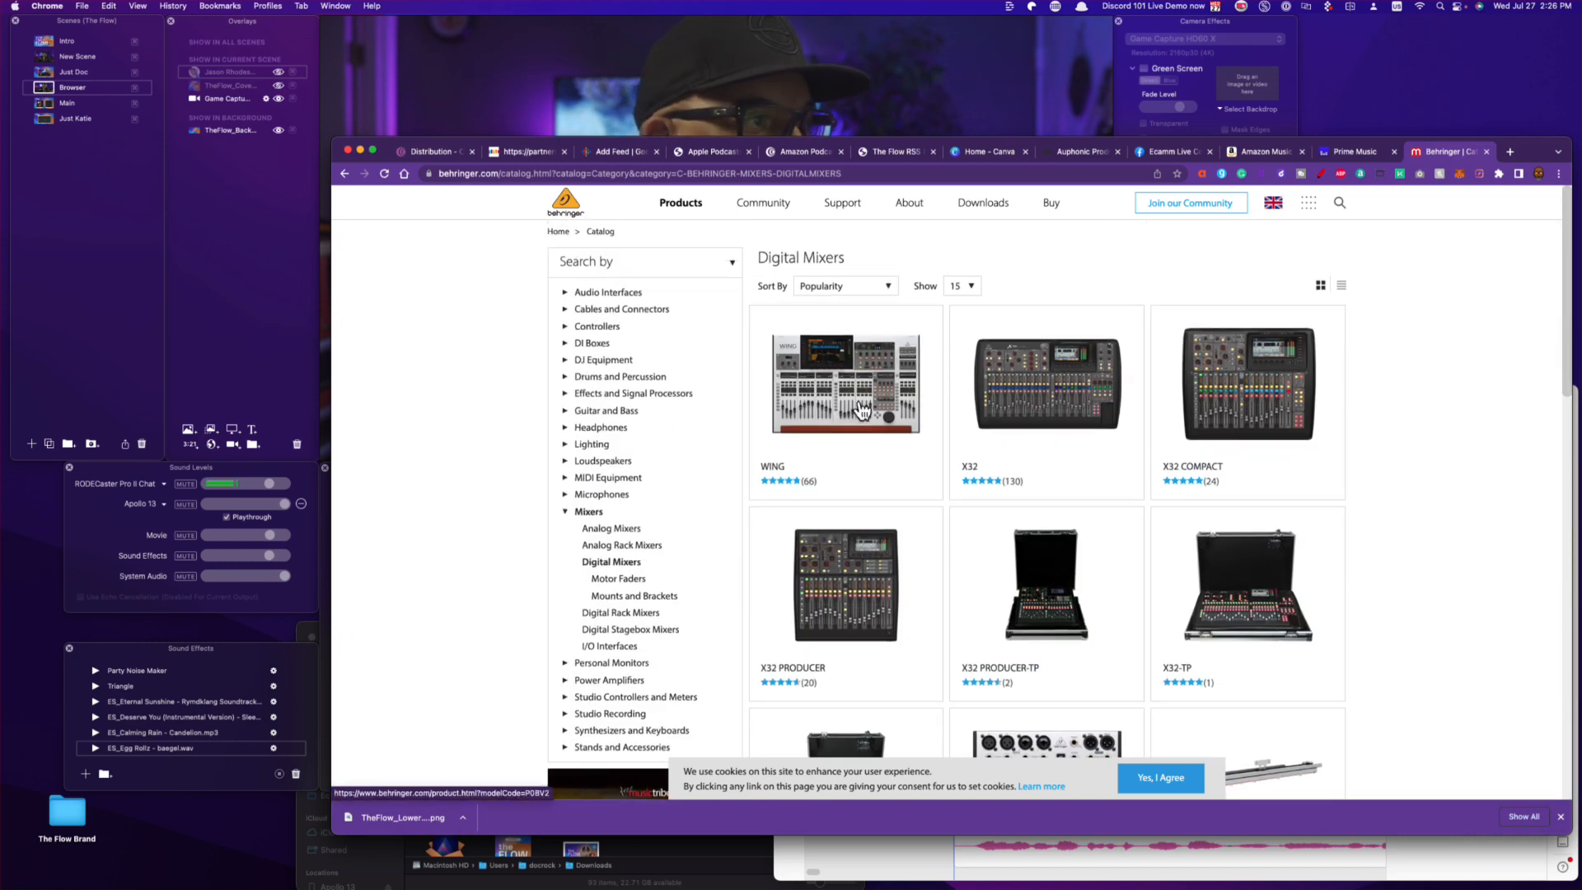
pyautogui.scroll(-3)
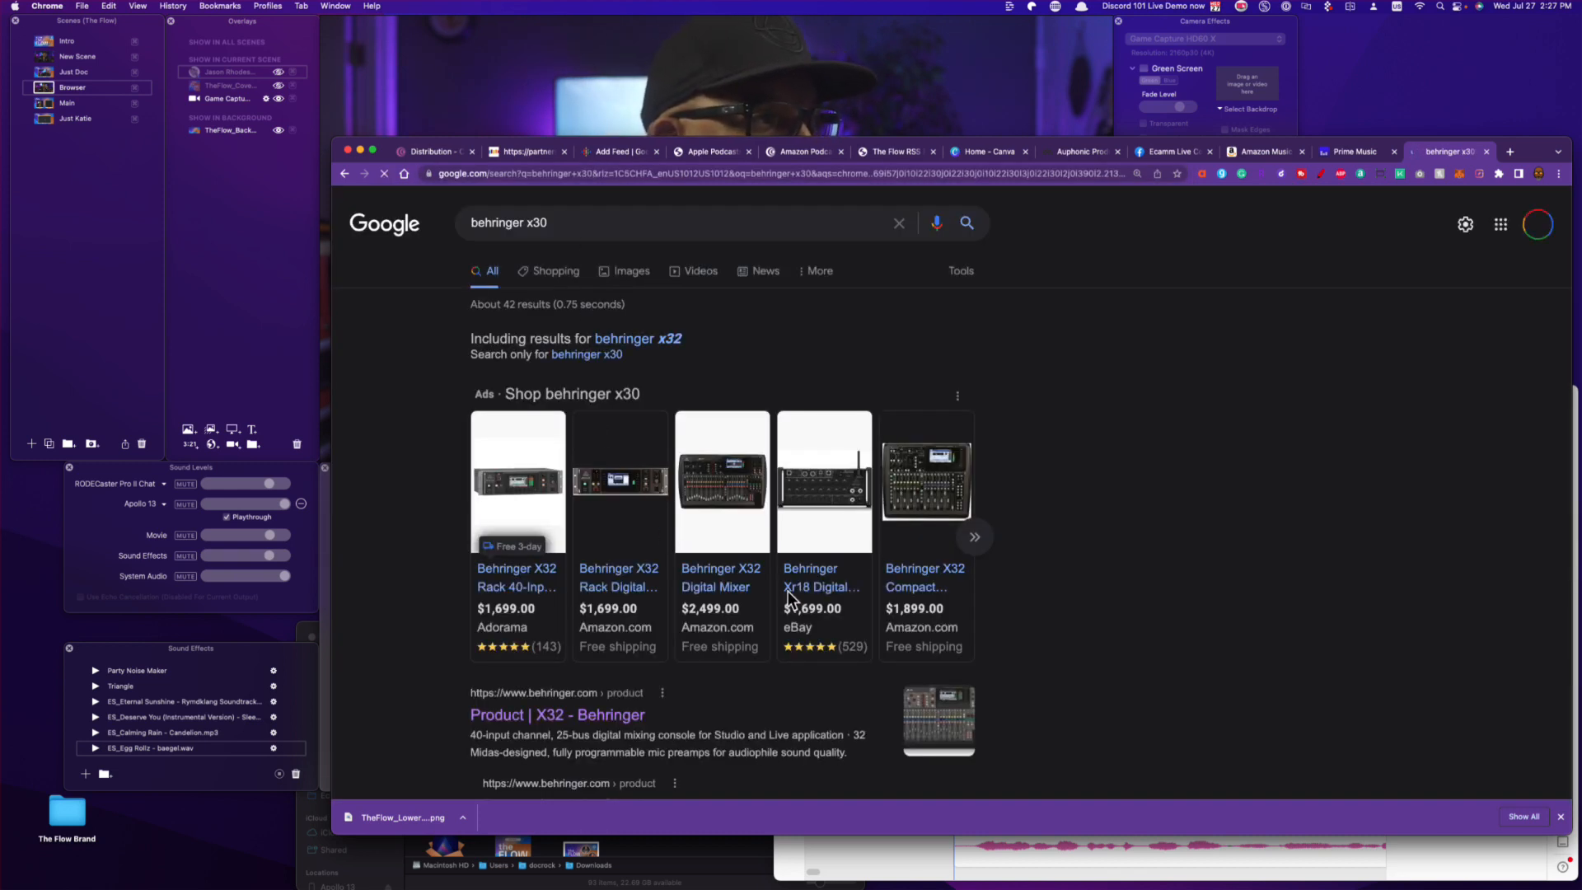
# - Switch to Google image results for behringer x30 and browse the X32 listings
pyautogui.click(973, 536)
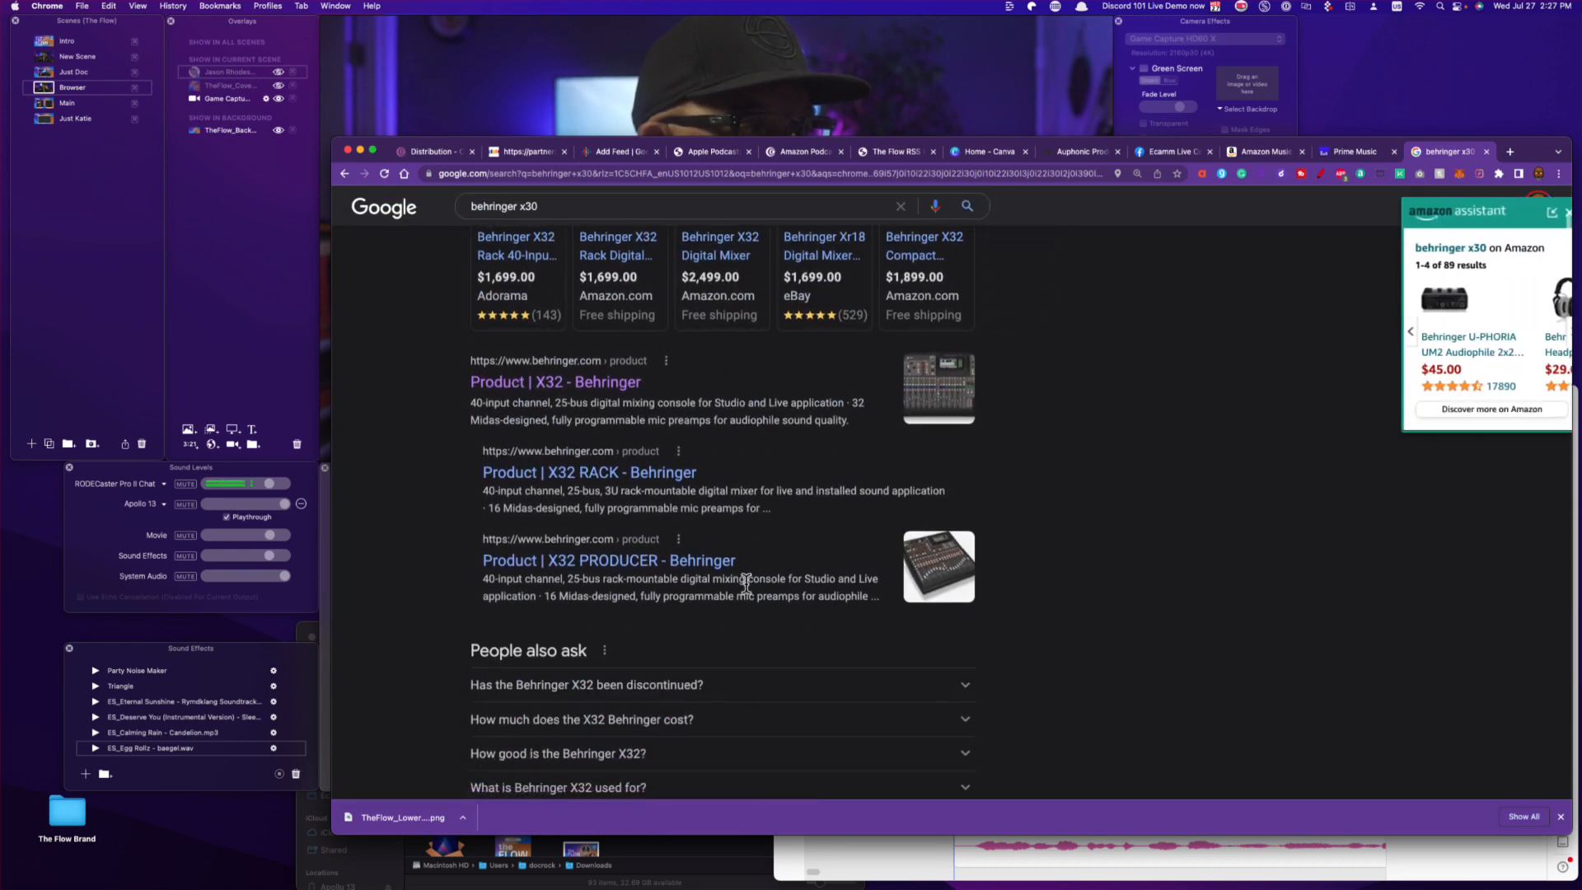
pyautogui.scroll(-3)
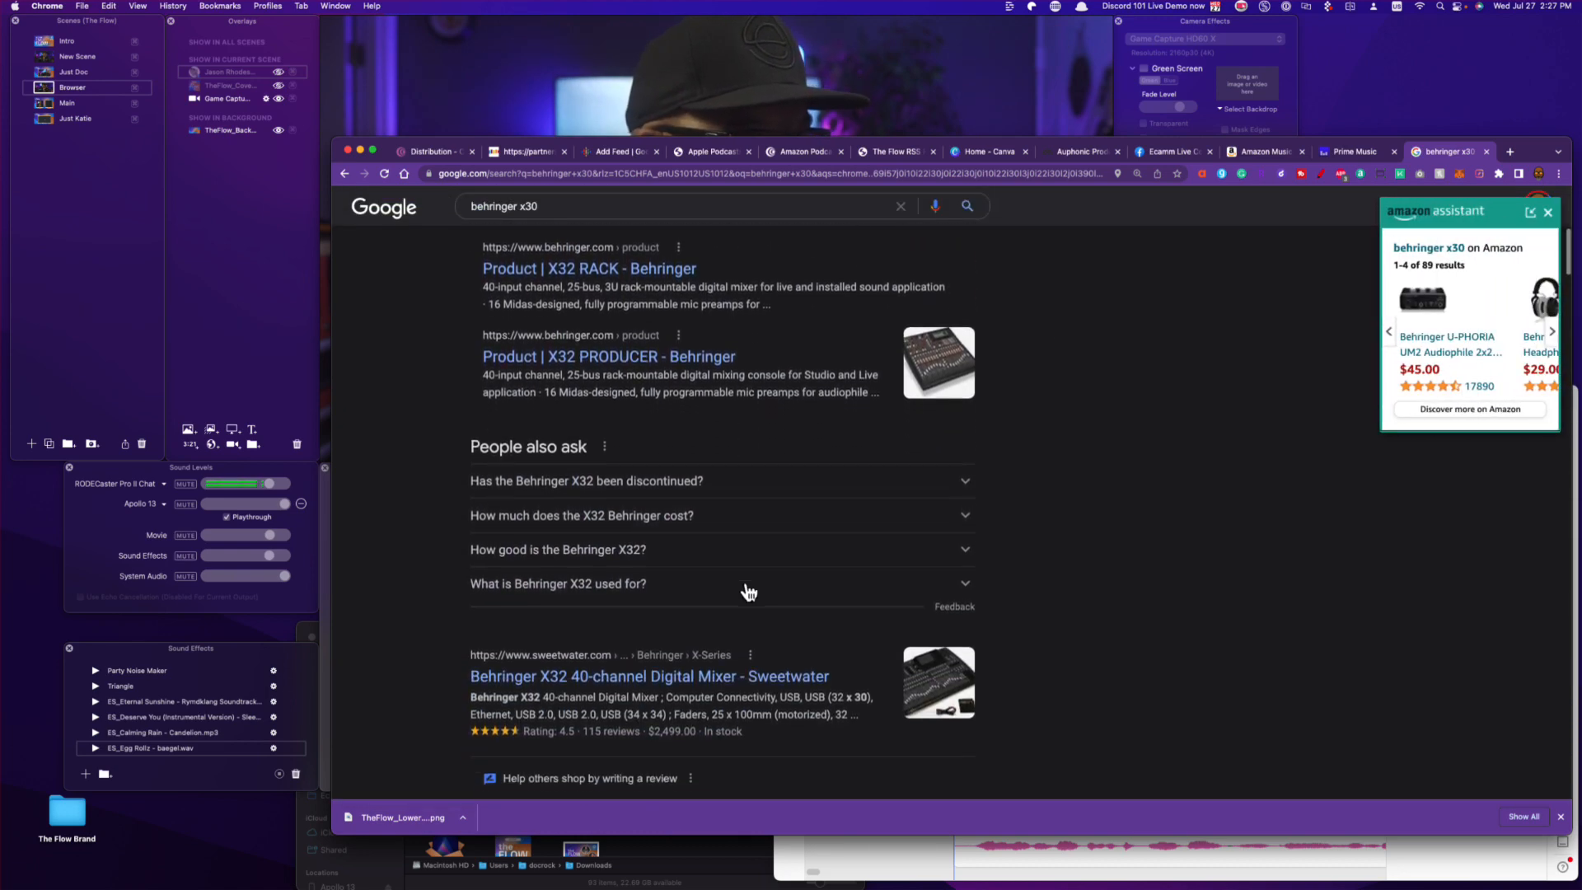
pyautogui.scroll(-3)
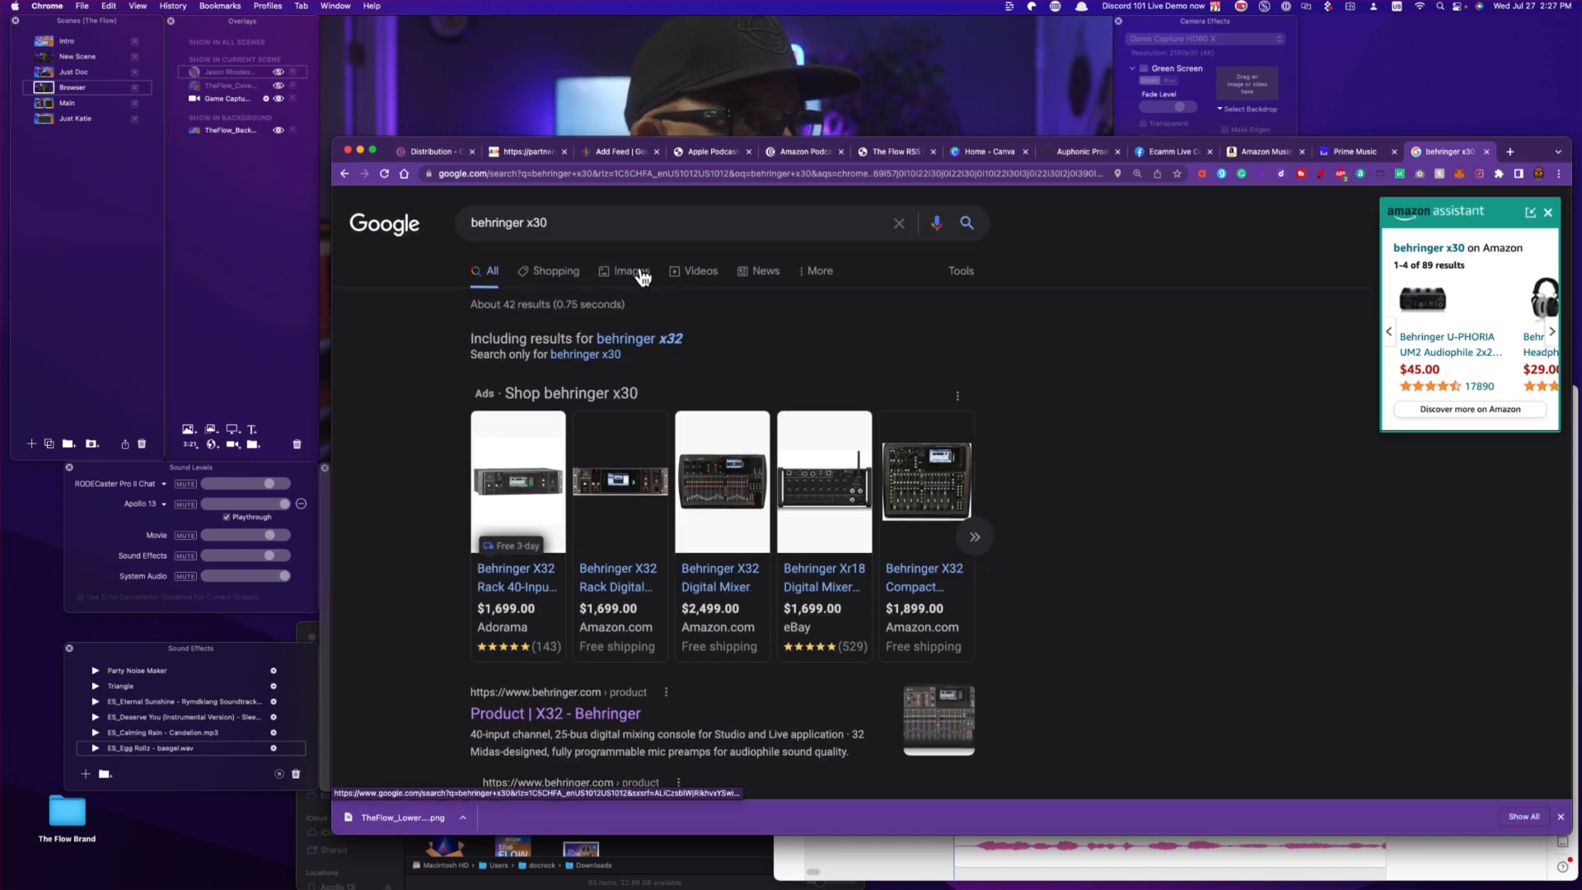
pyautogui.click(630, 270)
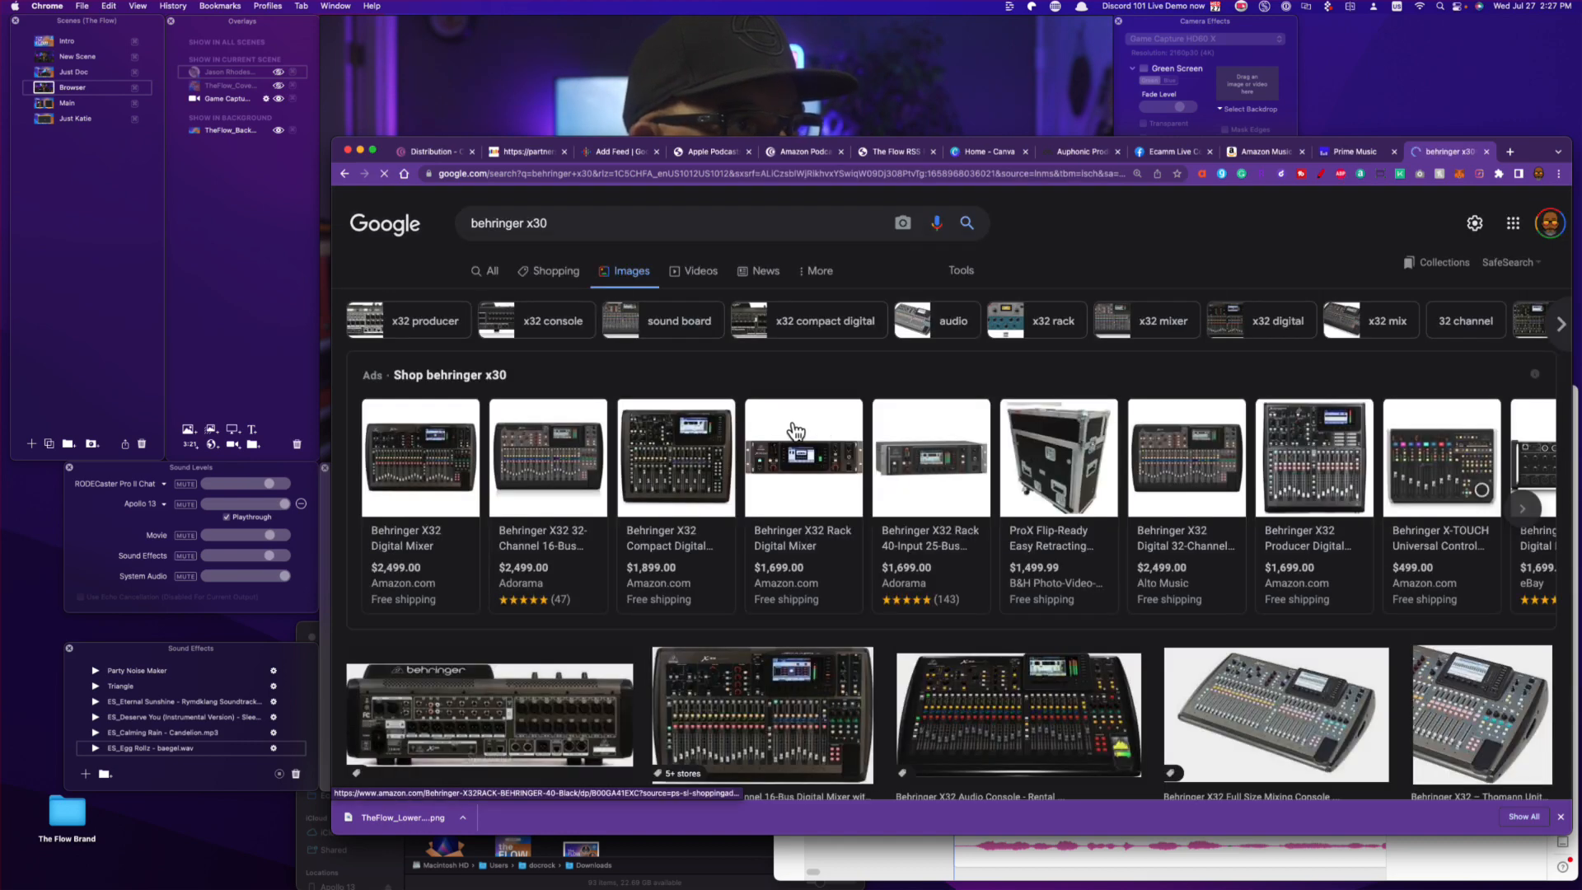
pyautogui.scroll(-3)
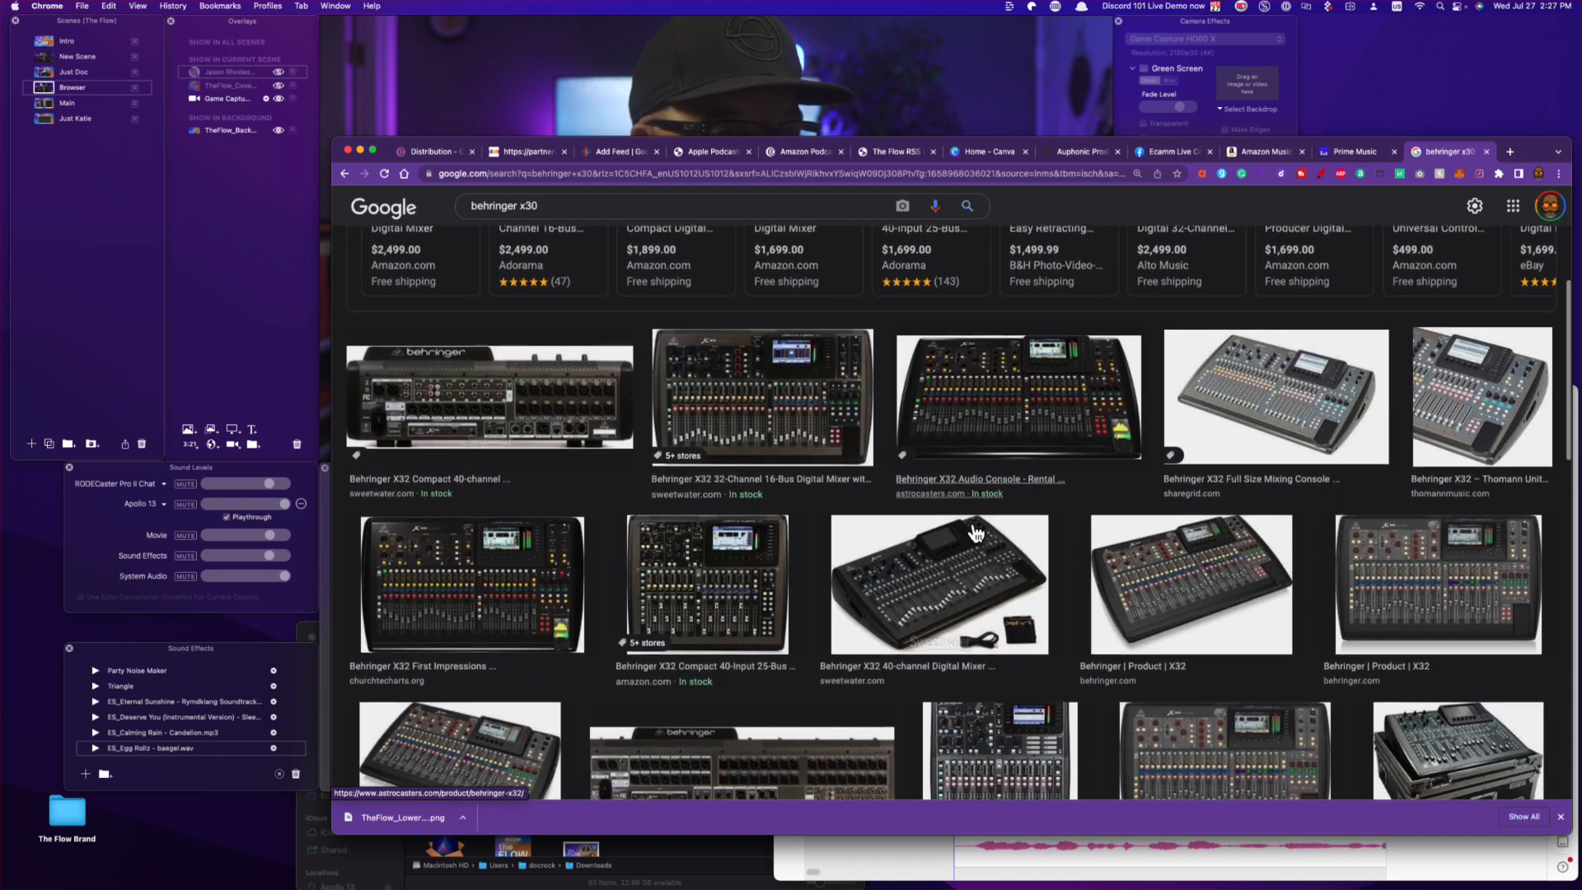
pyautogui.scroll(-3)
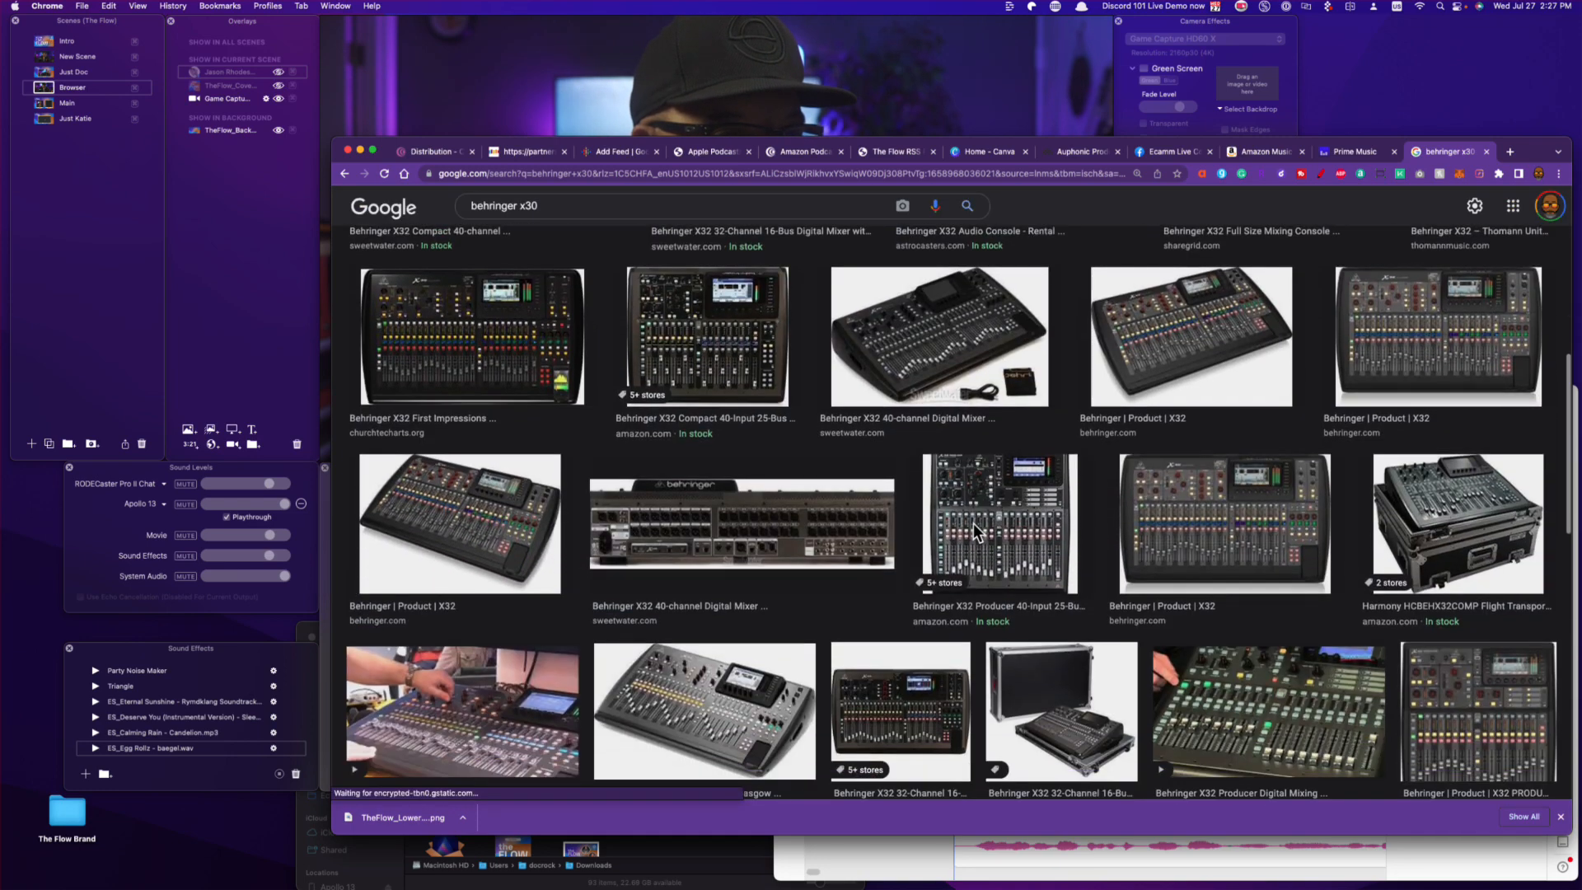
pyautogui.scroll(-3)
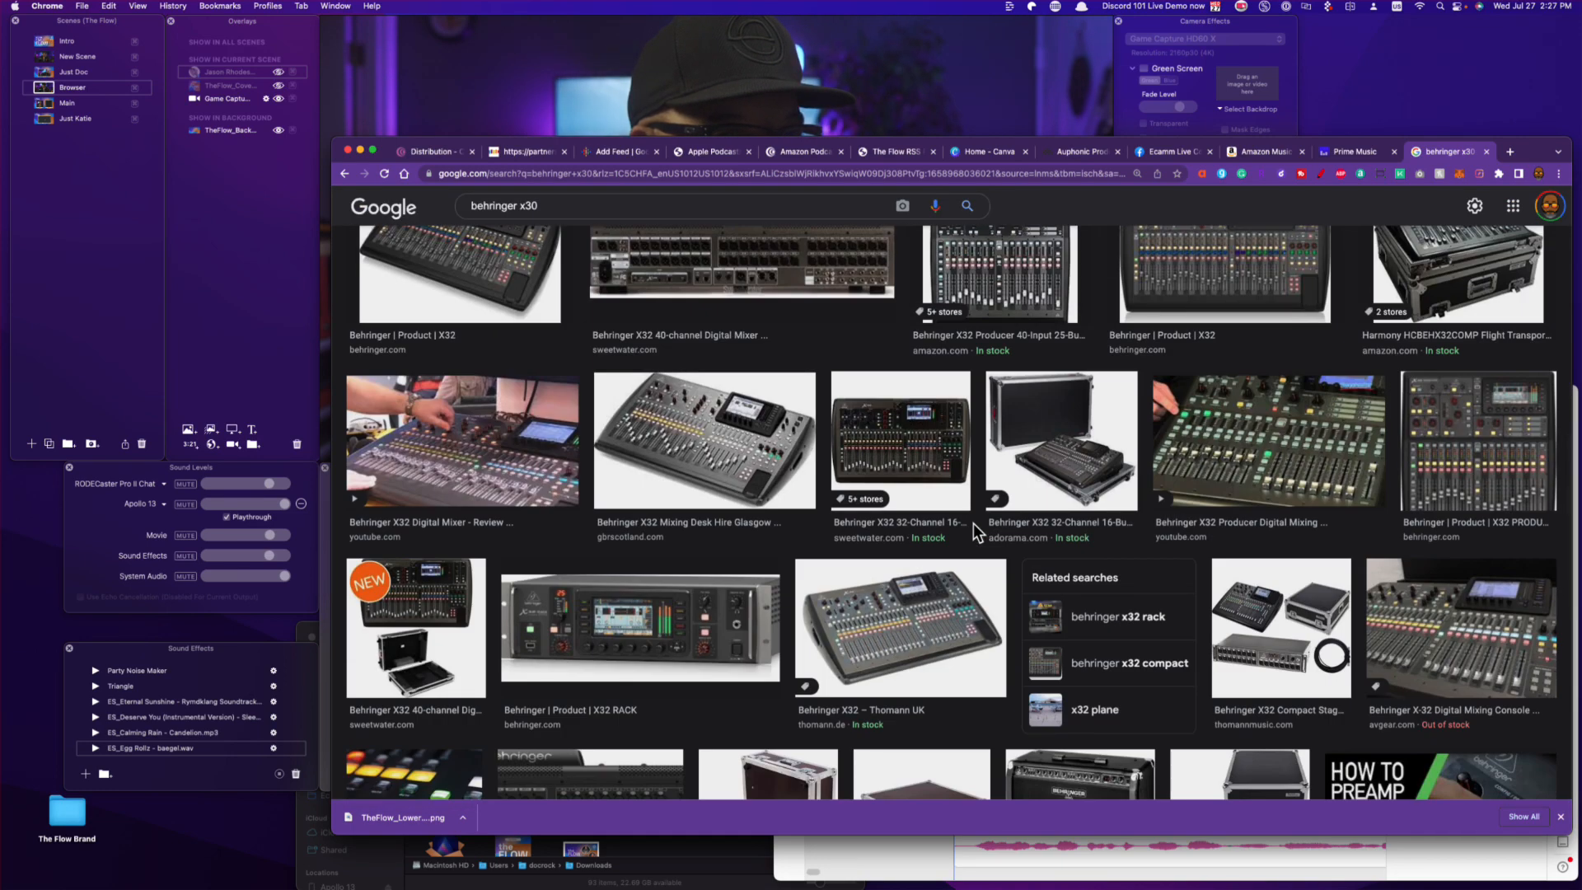
pyautogui.scroll(-3)
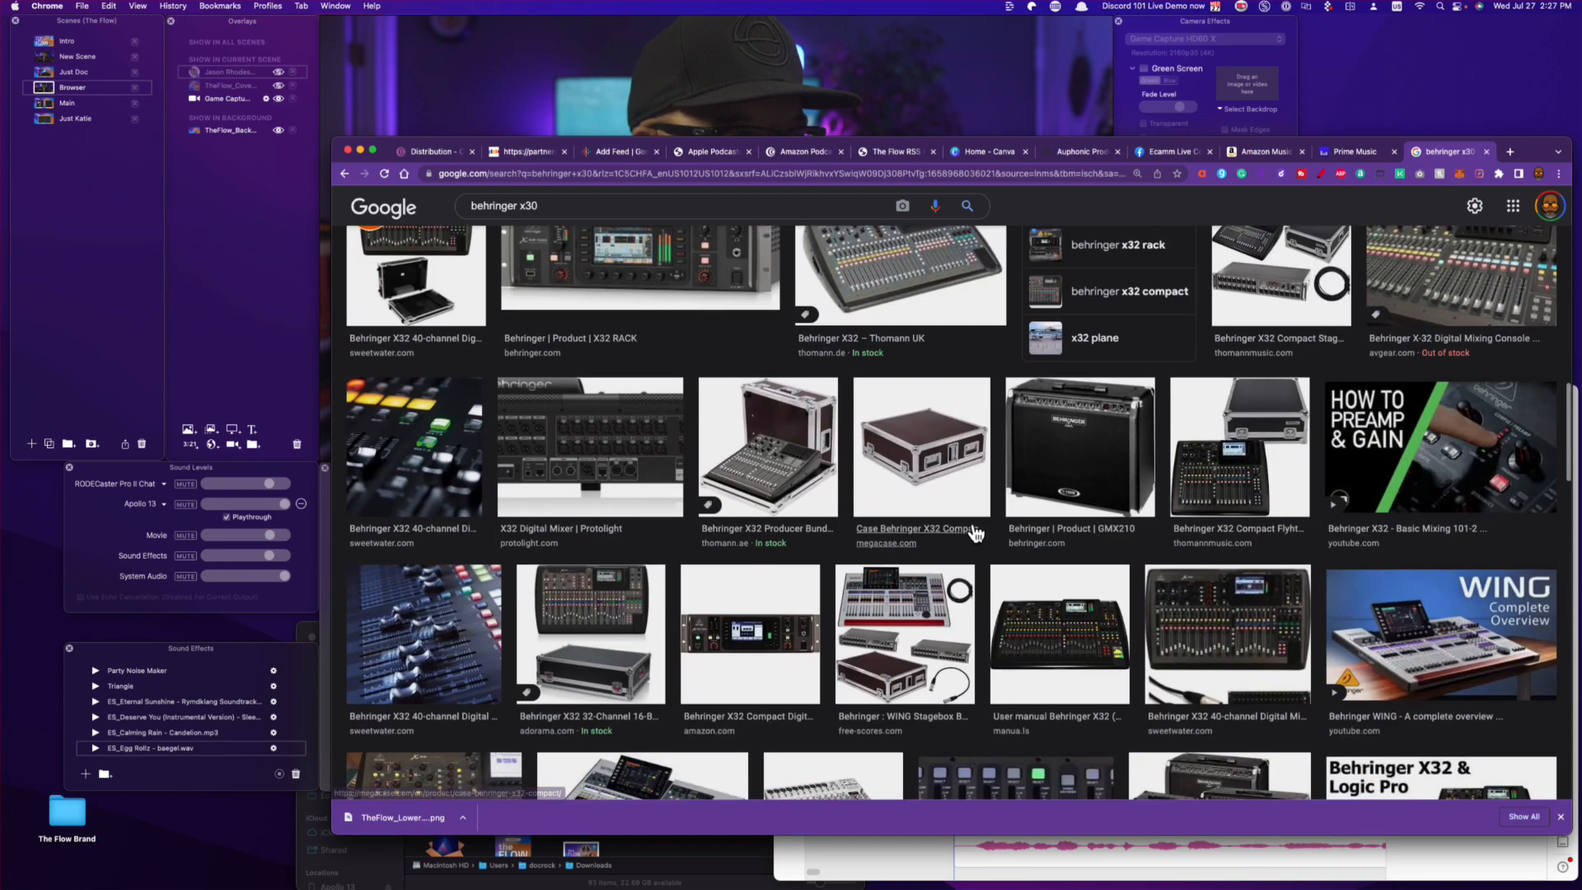
pyautogui.scroll(-3)
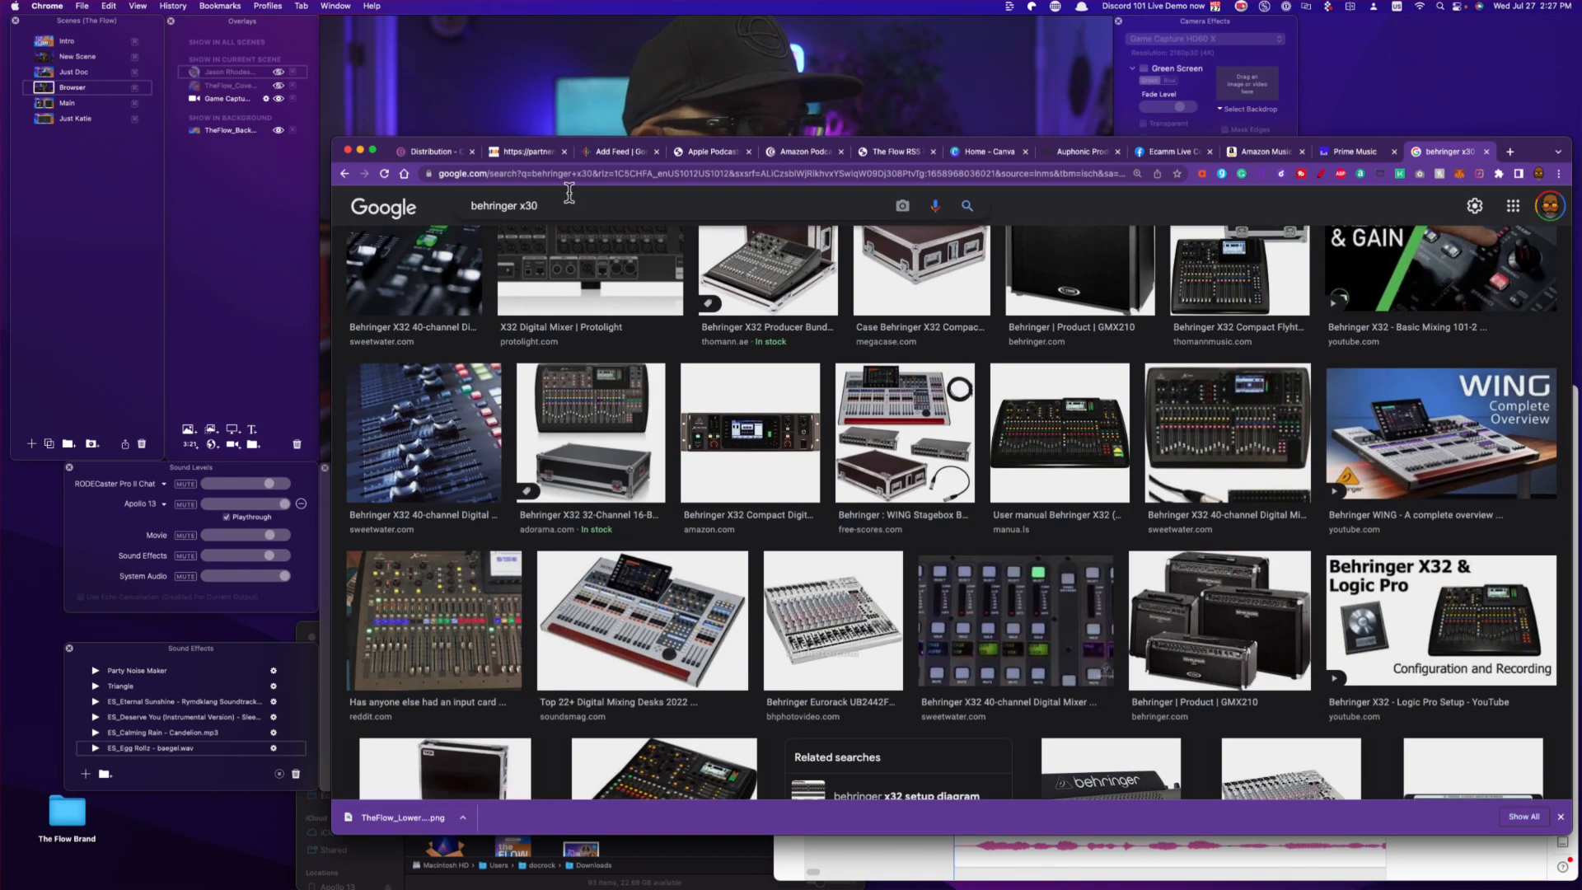
# - Narrow the image query to behringer x30 mixer and choose the Behringer X32 40-channel result
pyautogui.write('mixer')
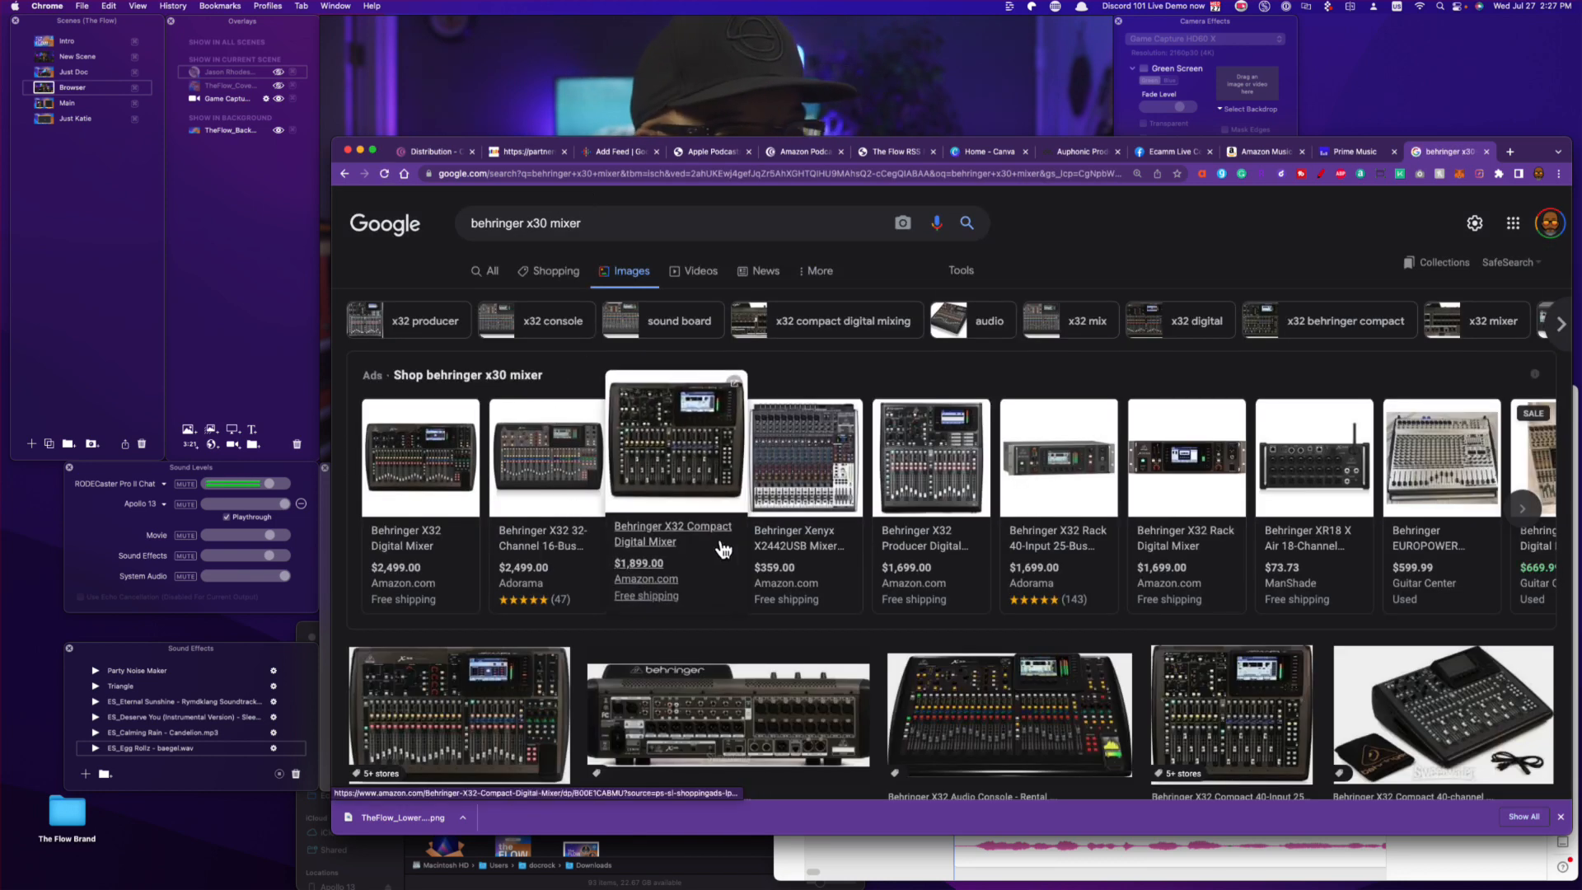
pyautogui.scroll(-3)
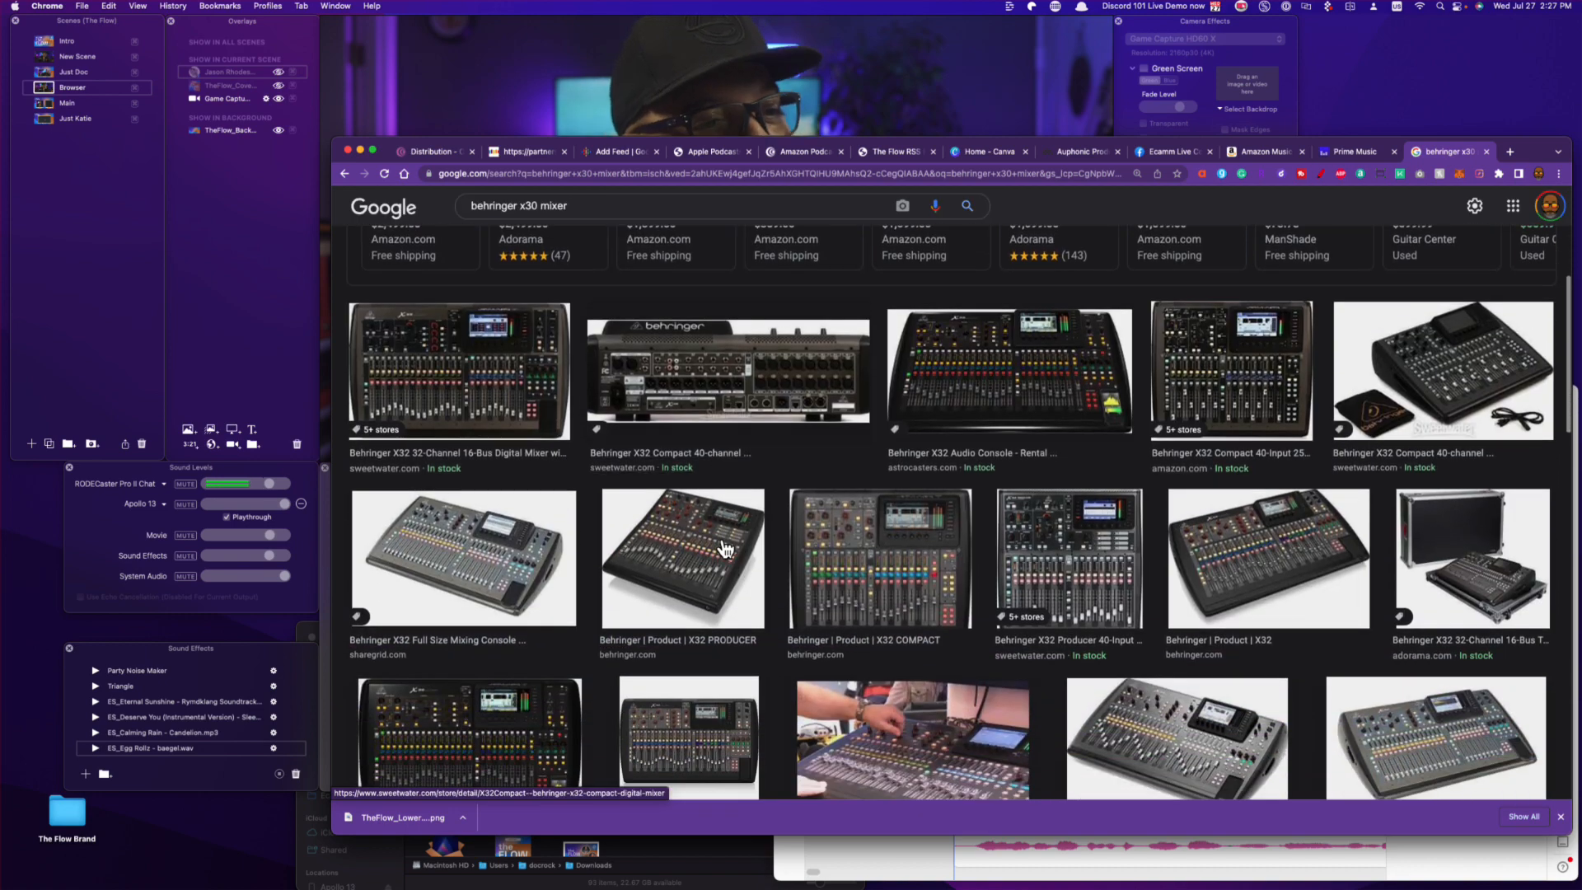
pyautogui.scroll(-3)
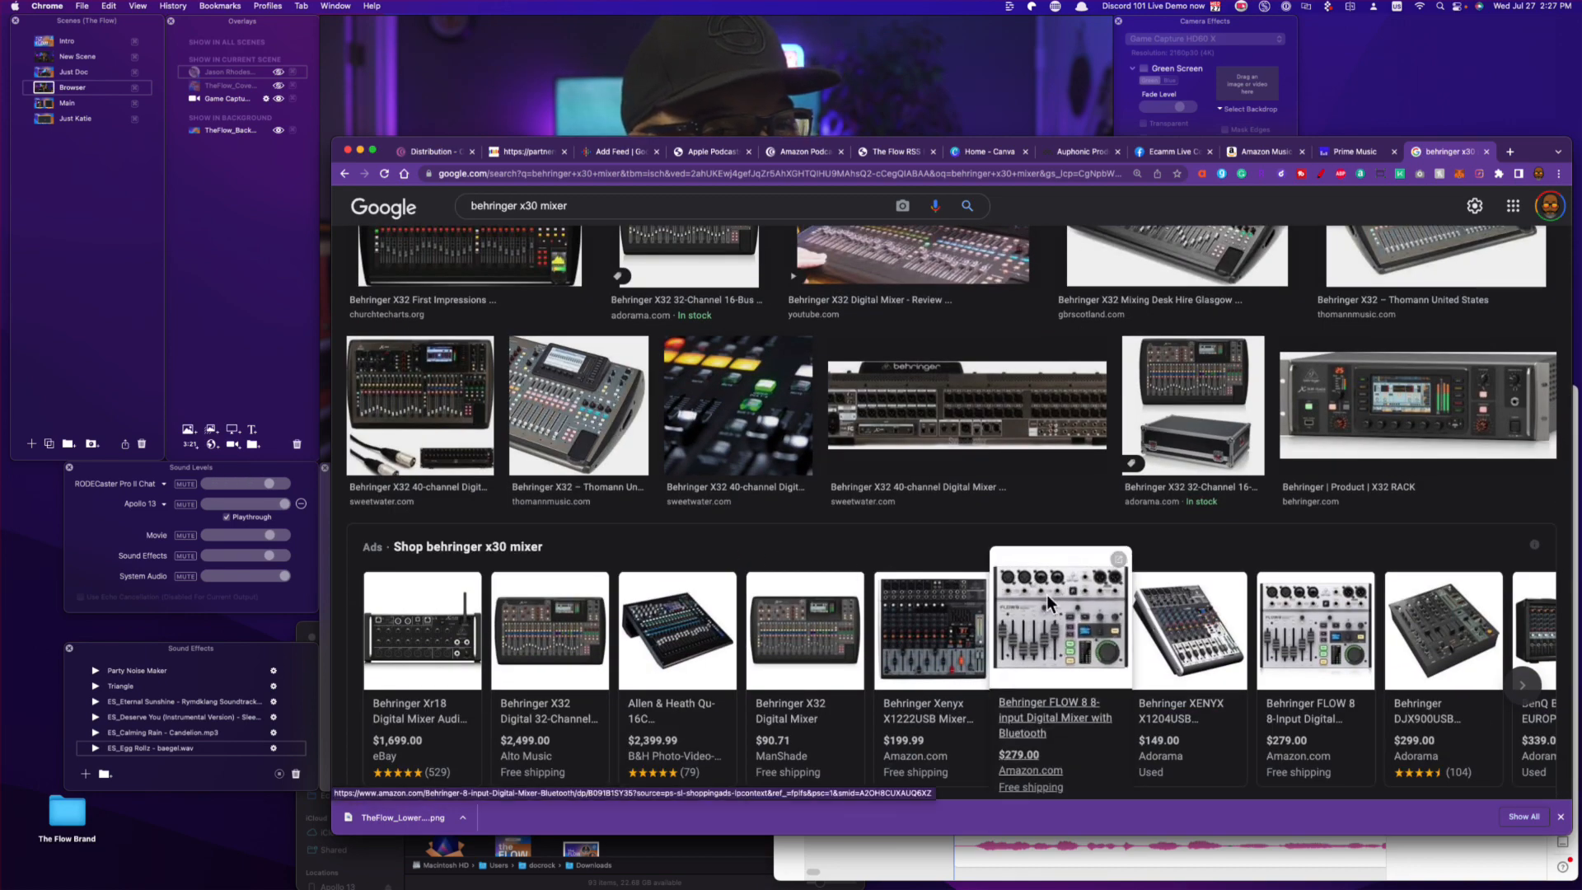
pyautogui.moveTo(803, 625)
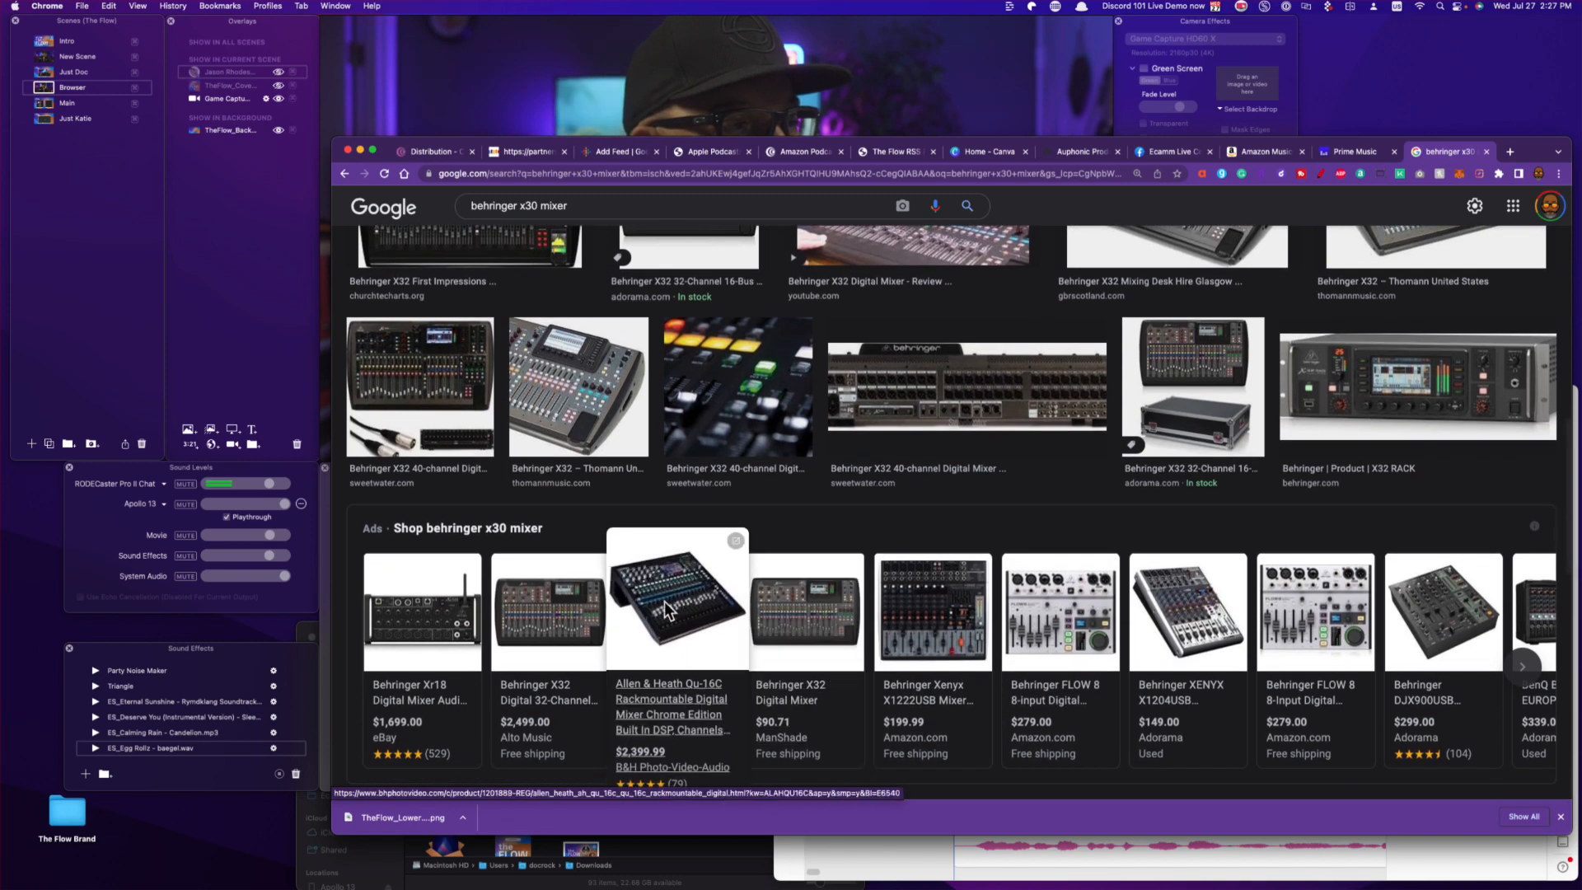
pyautogui.scroll(-3)
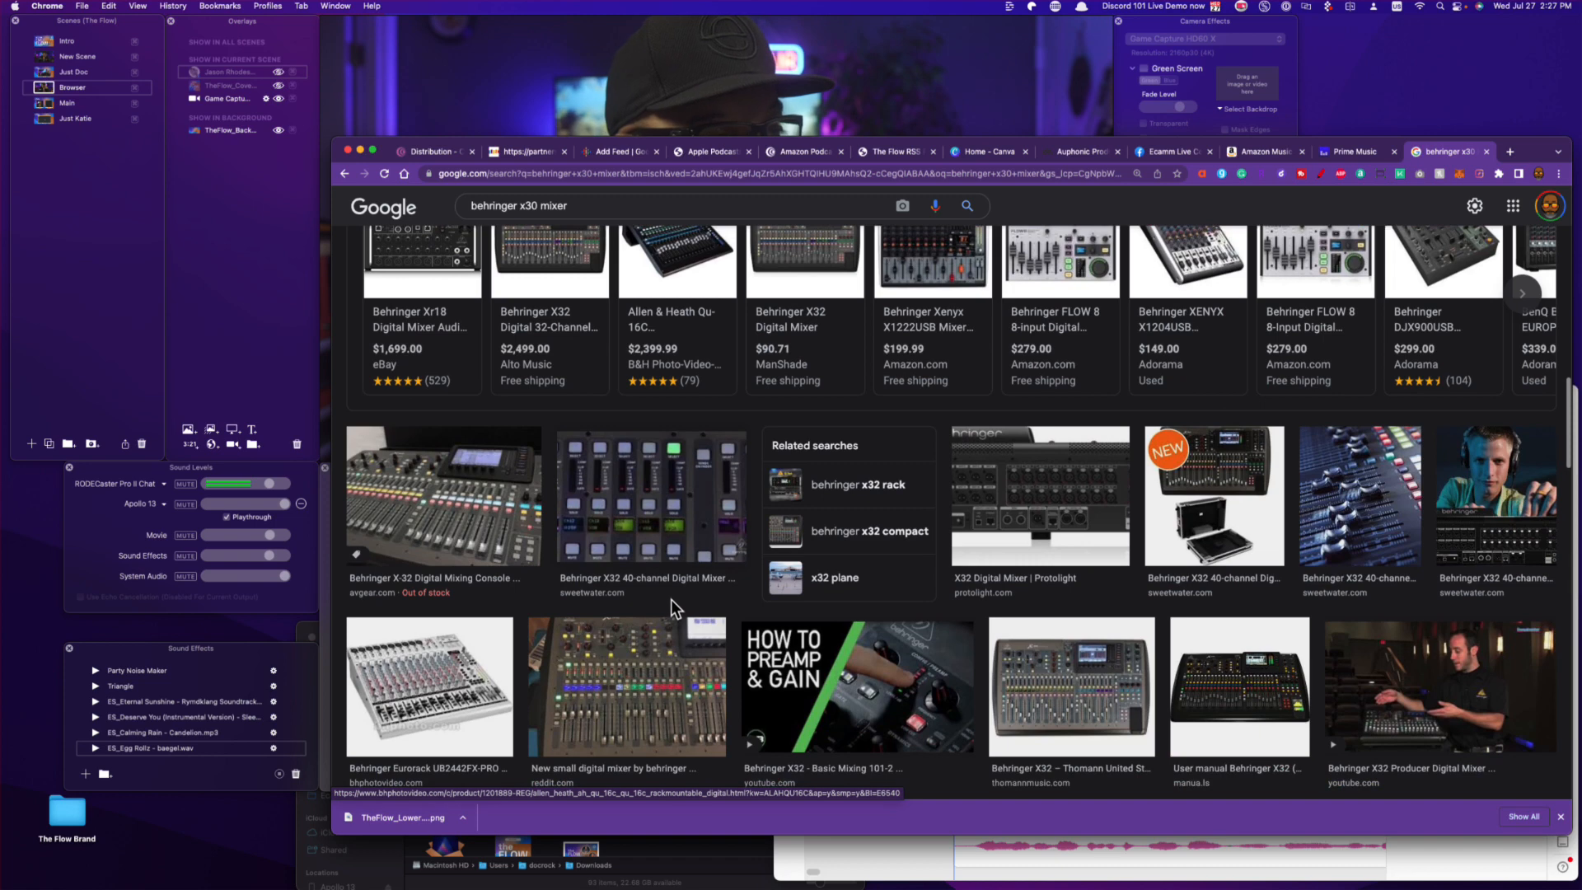
pyautogui.scroll(-3)
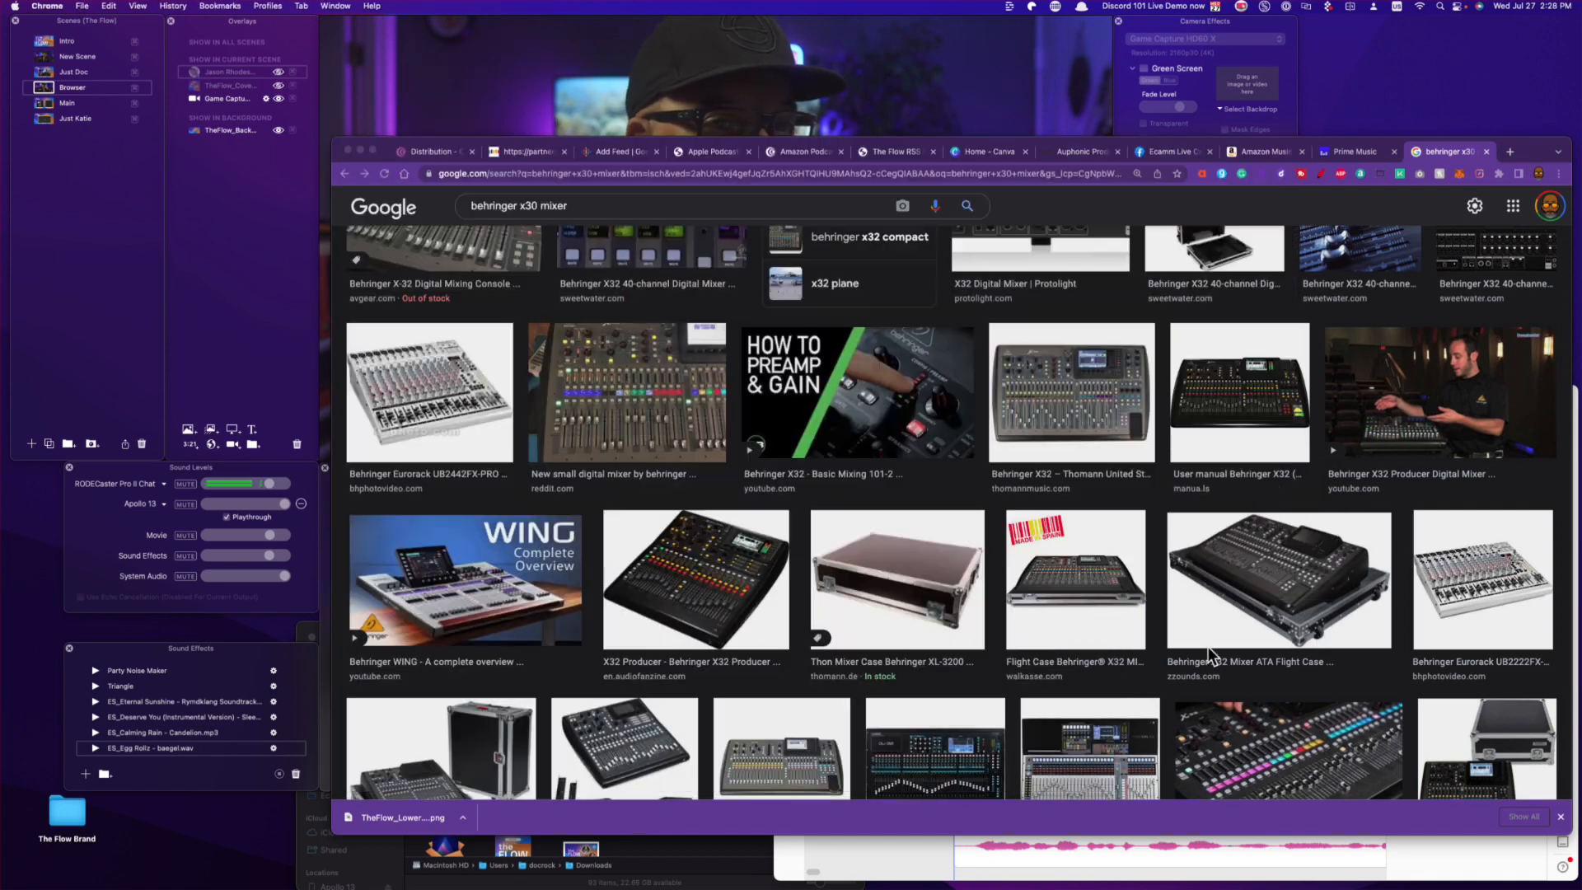
pyautogui.scroll(-3)
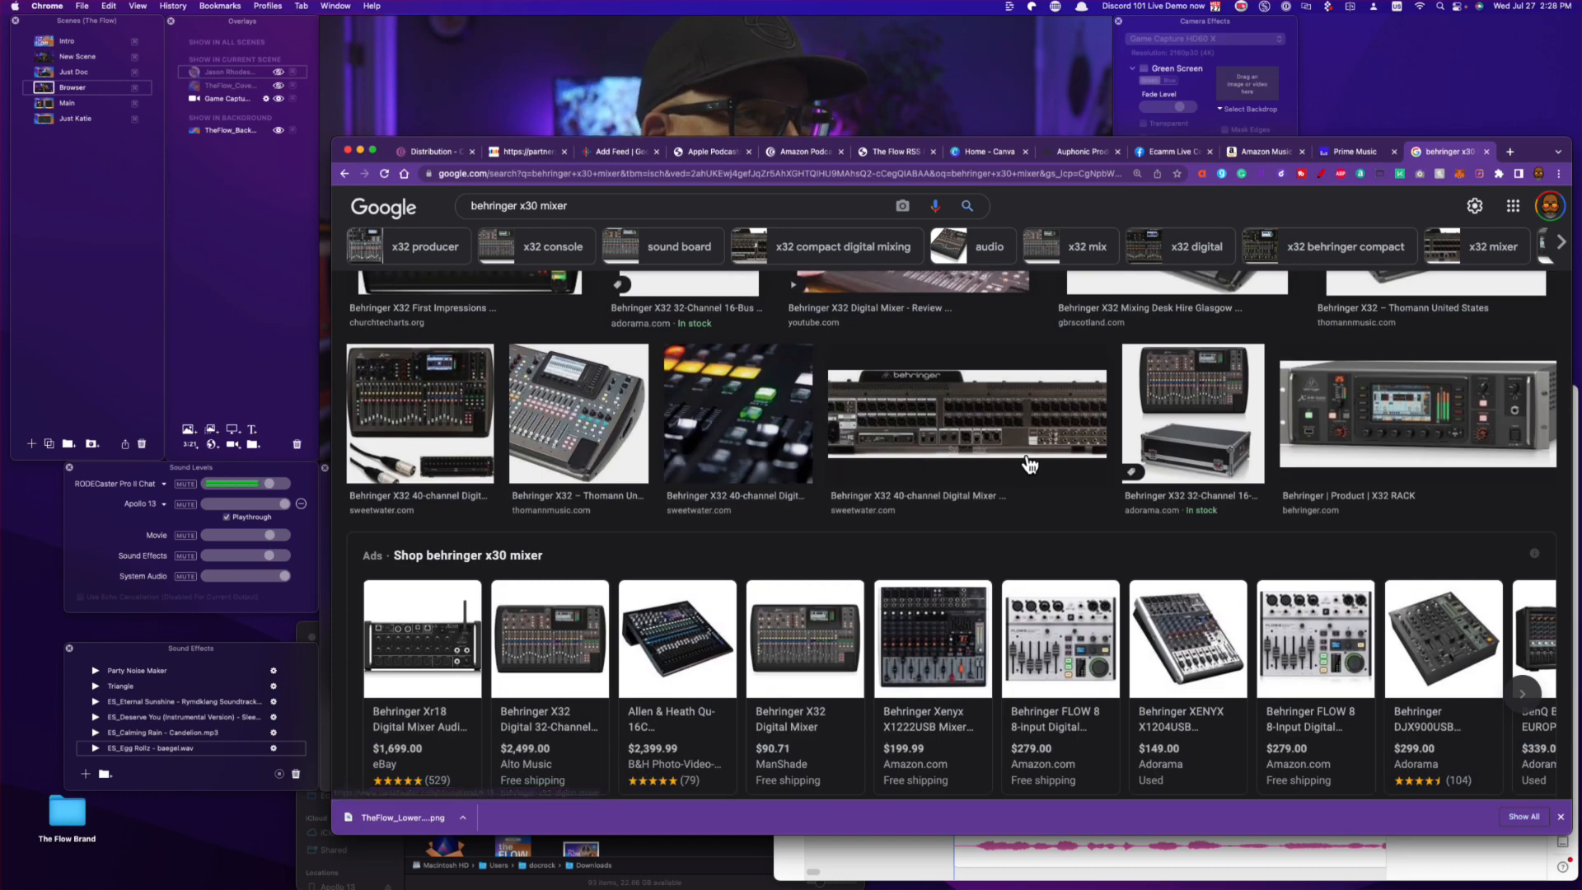
pyautogui.click(965, 414)
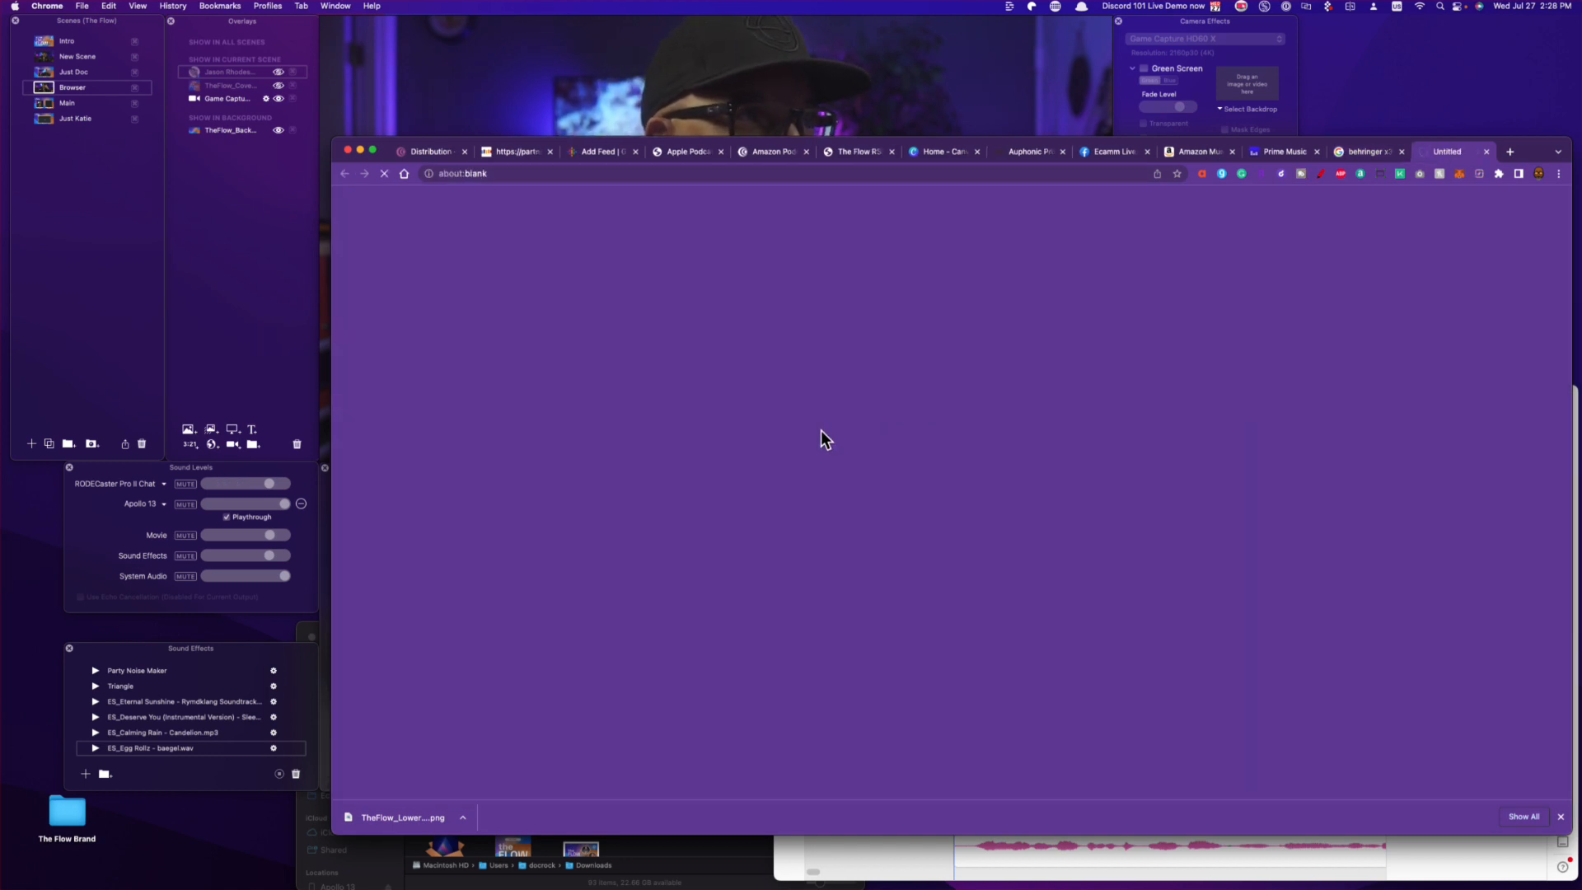
# - Dismiss Sweetwater's giveaway popup and show the X32's rear-panel photo
pyautogui.click(1451, 151)
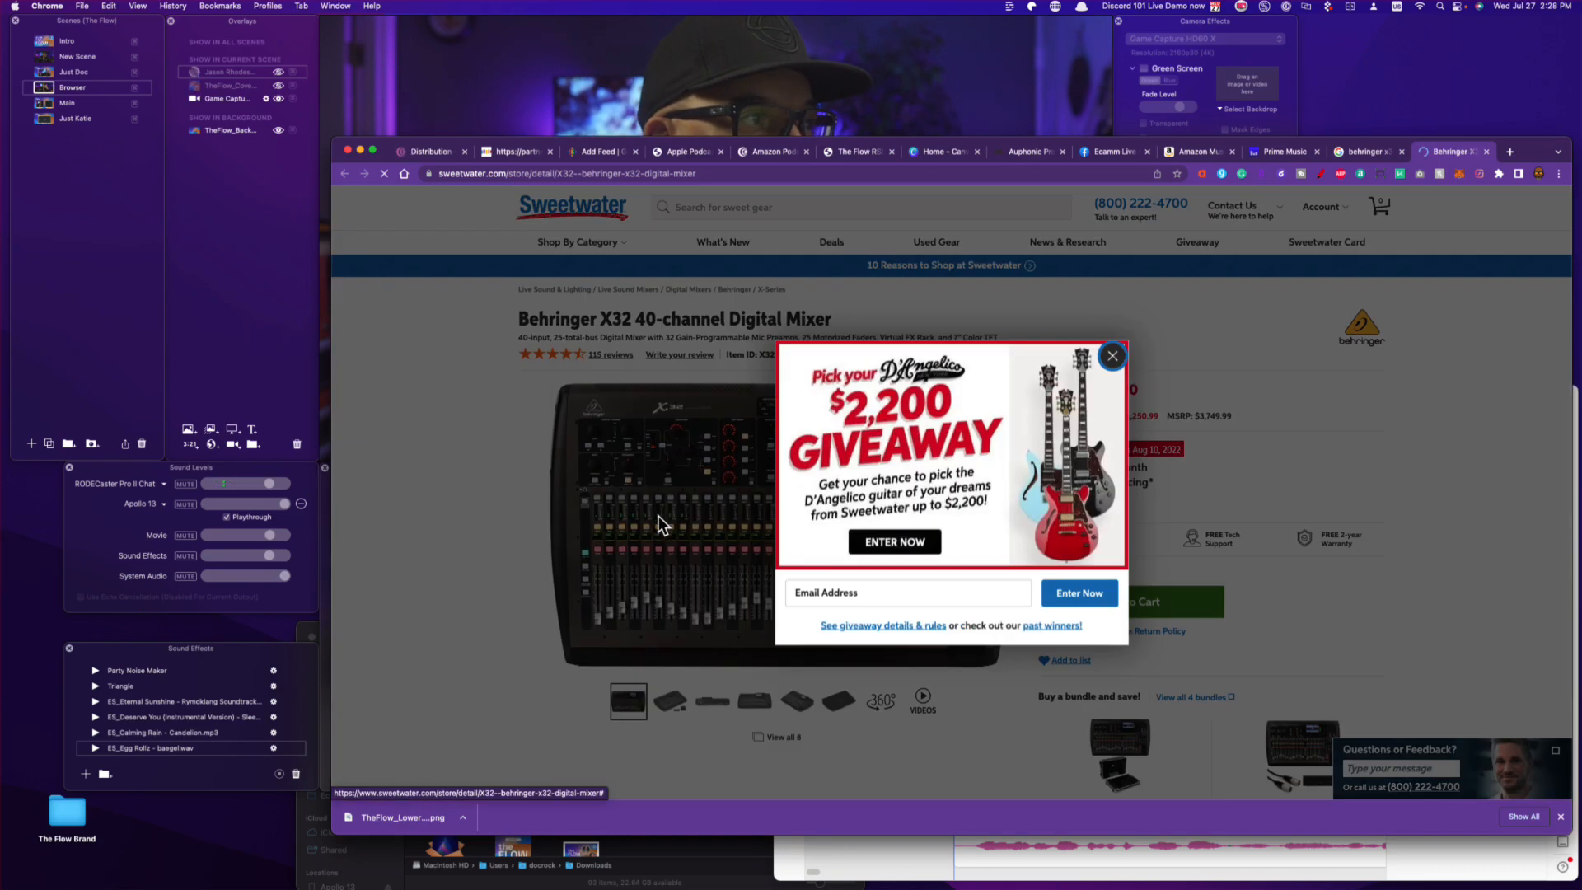
pyautogui.click(1111, 355)
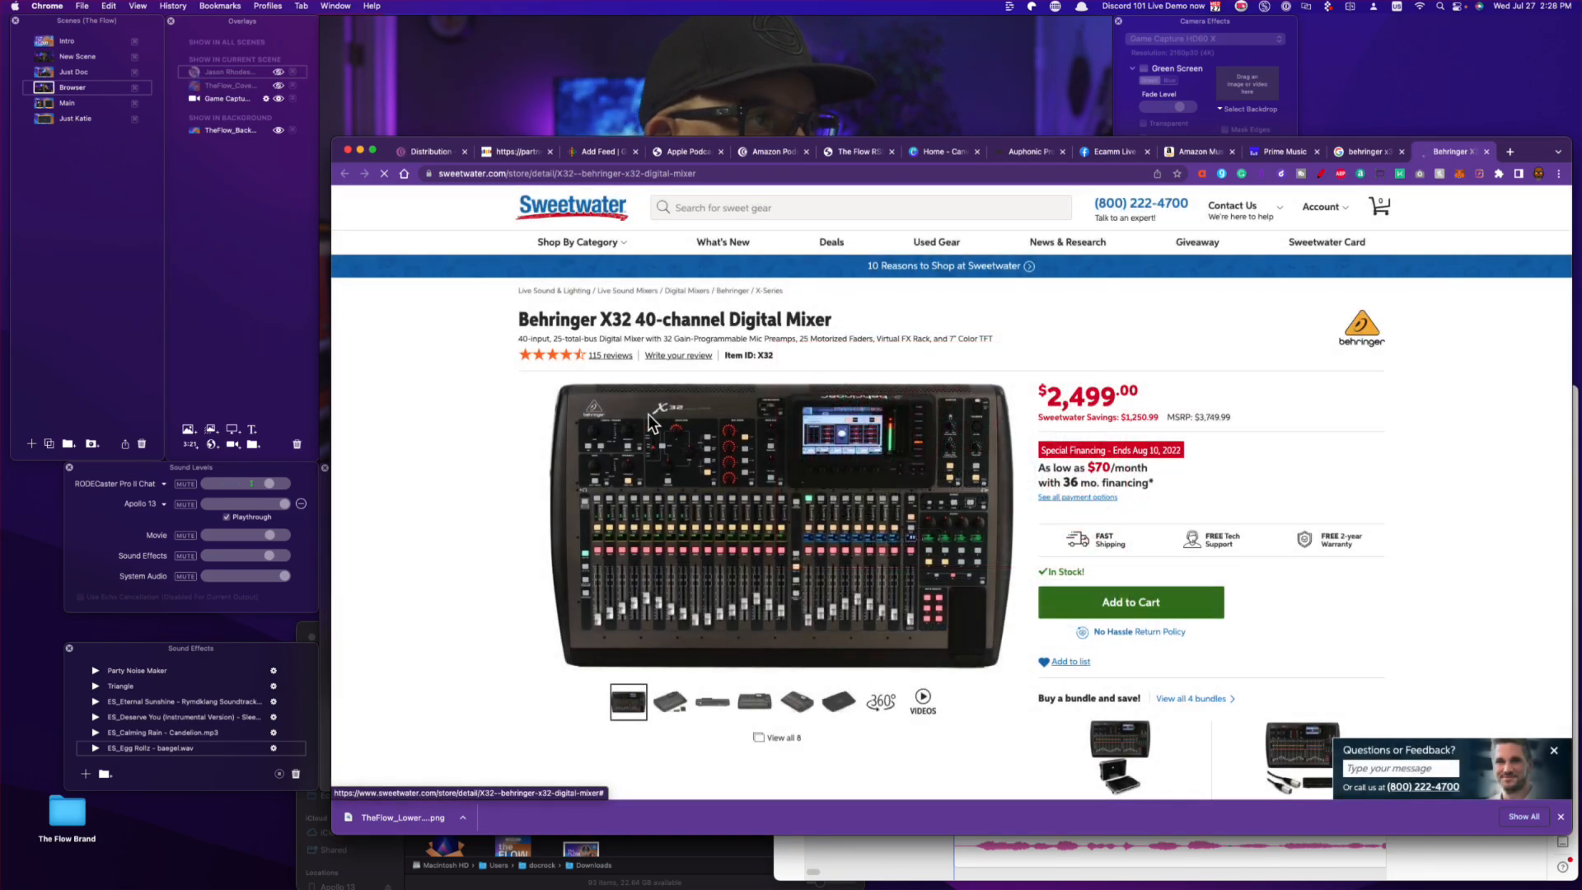
pyautogui.click(711, 700)
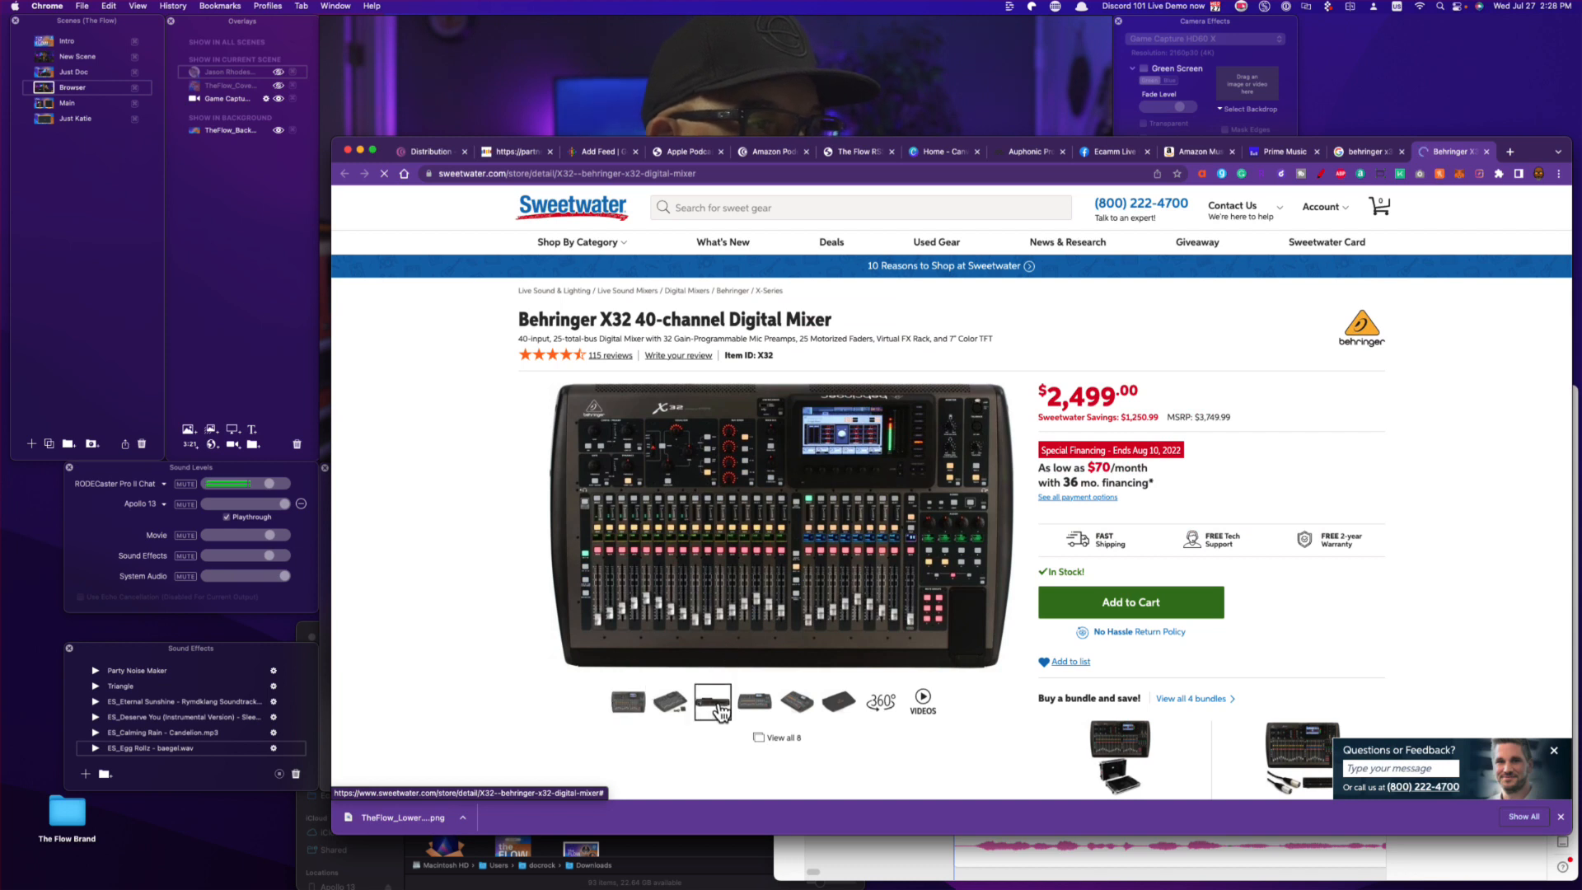
pyautogui.click(711, 701)
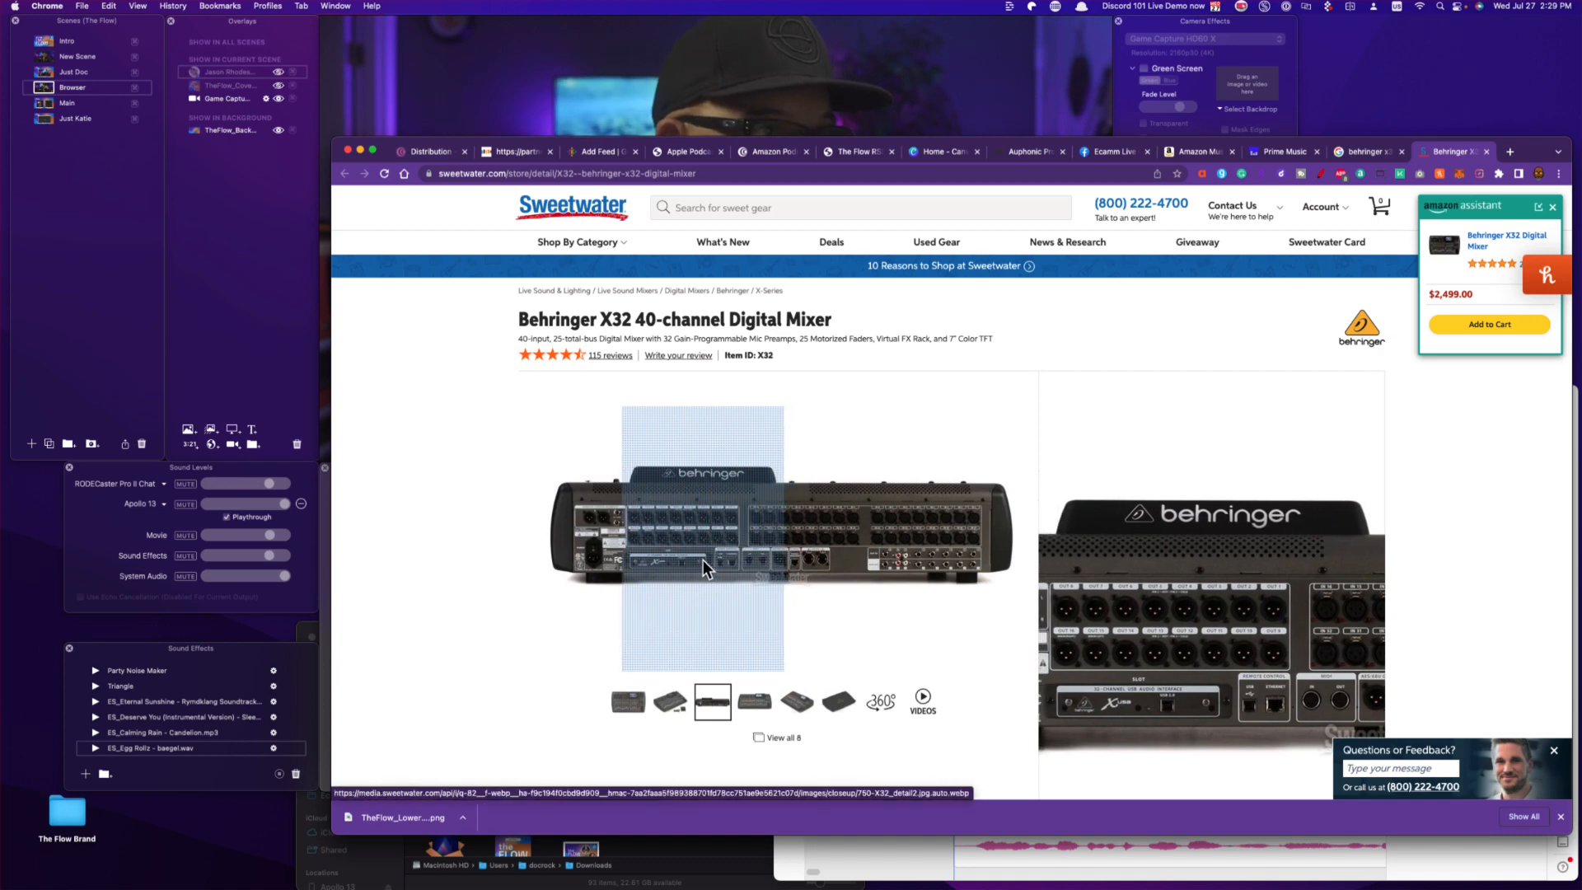
# - Scroll past related accessories and back to the X32 rear-panel connectors close-up
pyautogui.scroll(-3)
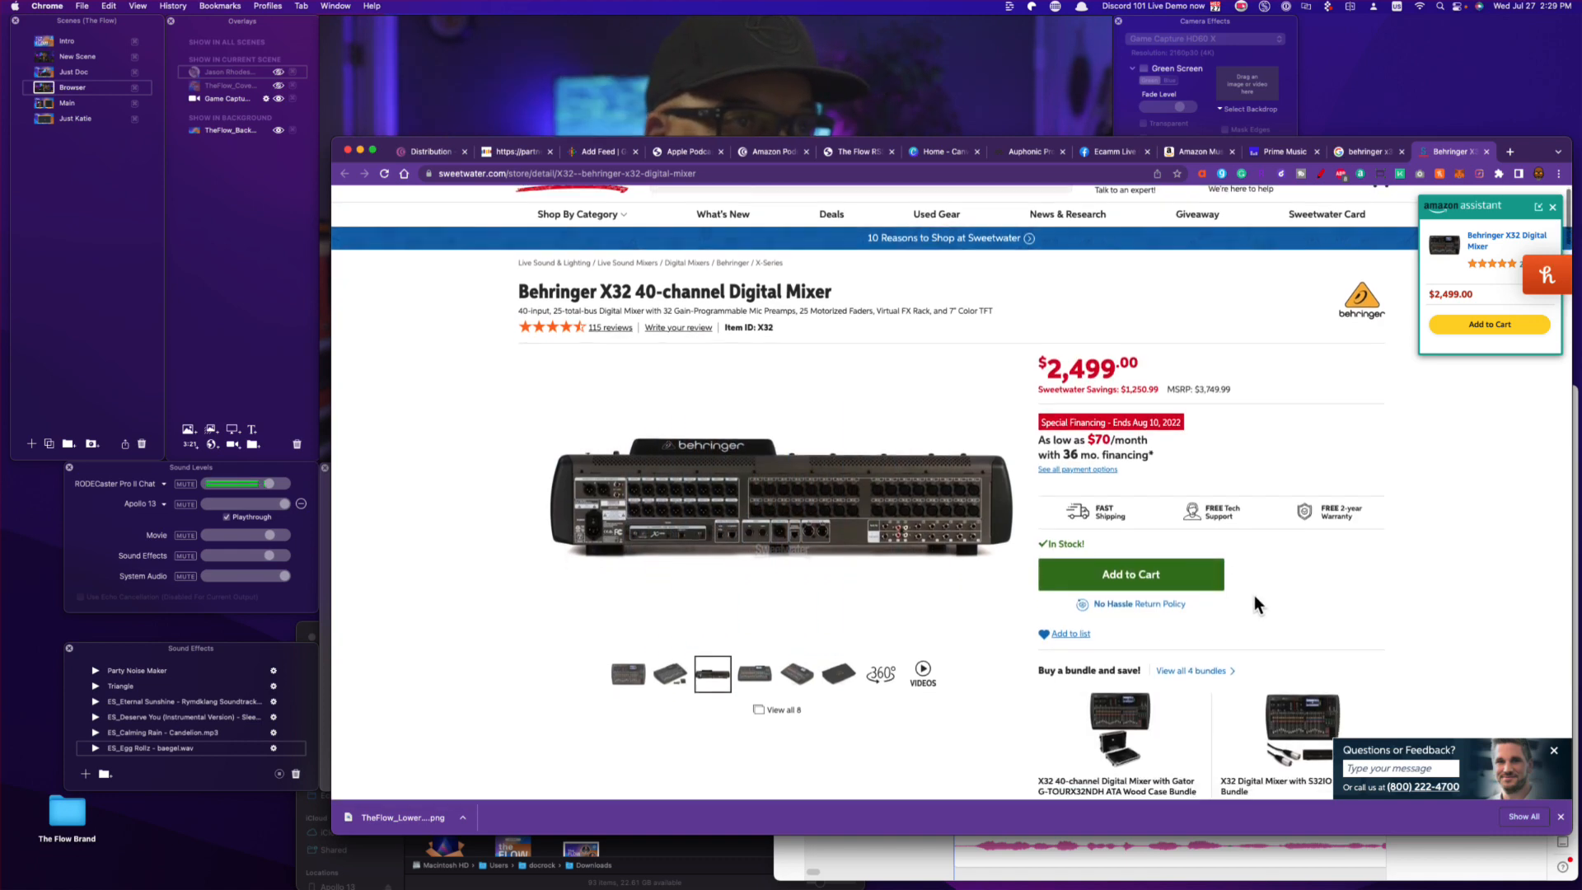
pyautogui.scroll(-3)
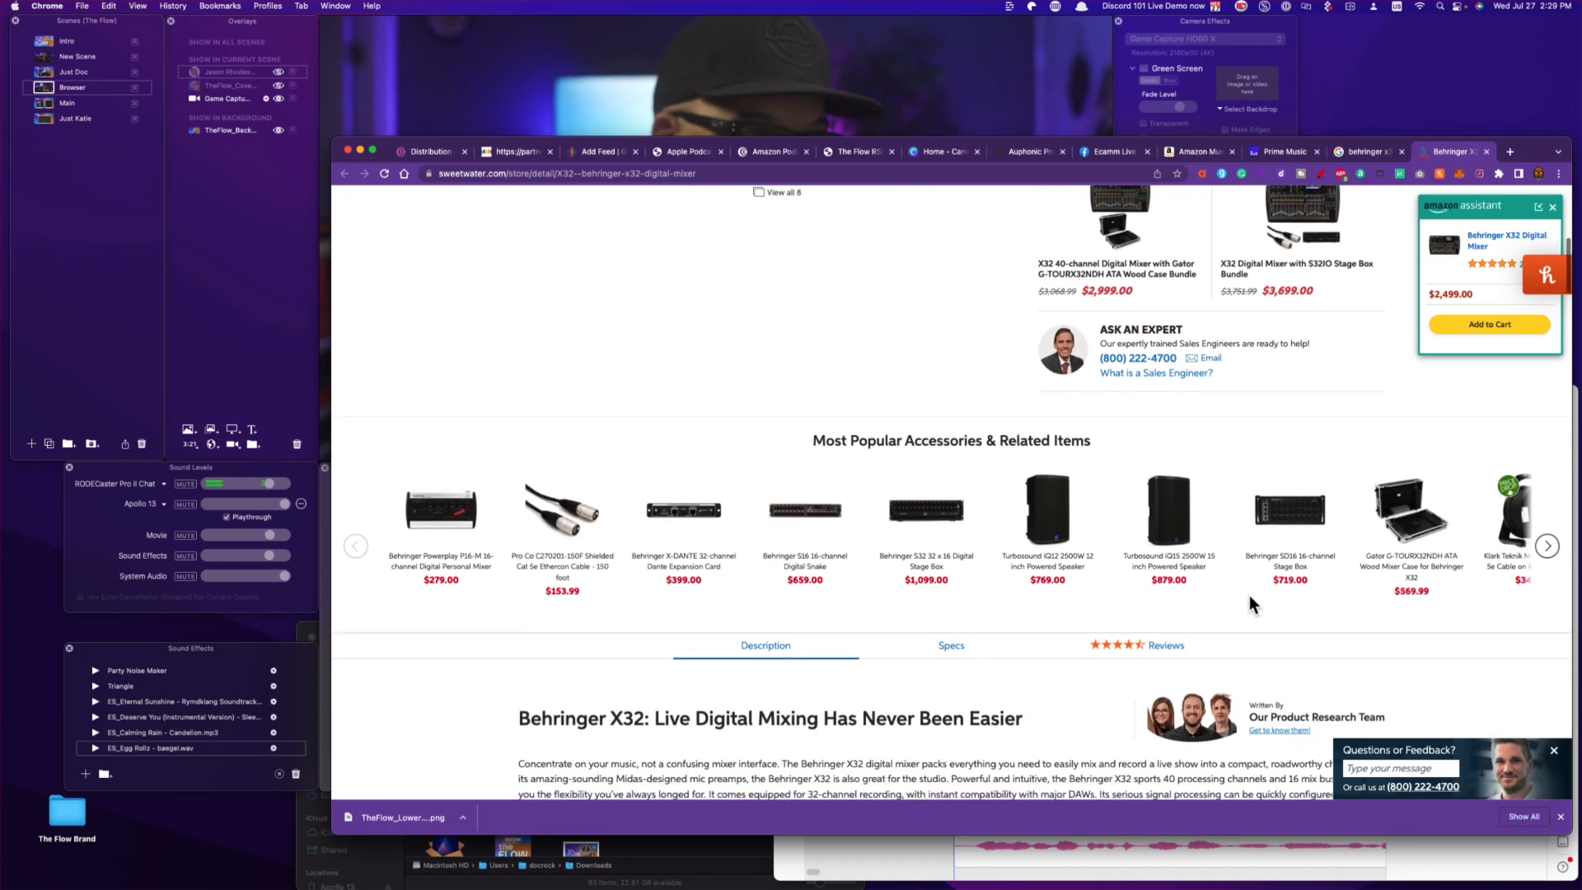
pyautogui.moveTo(1231, 595)
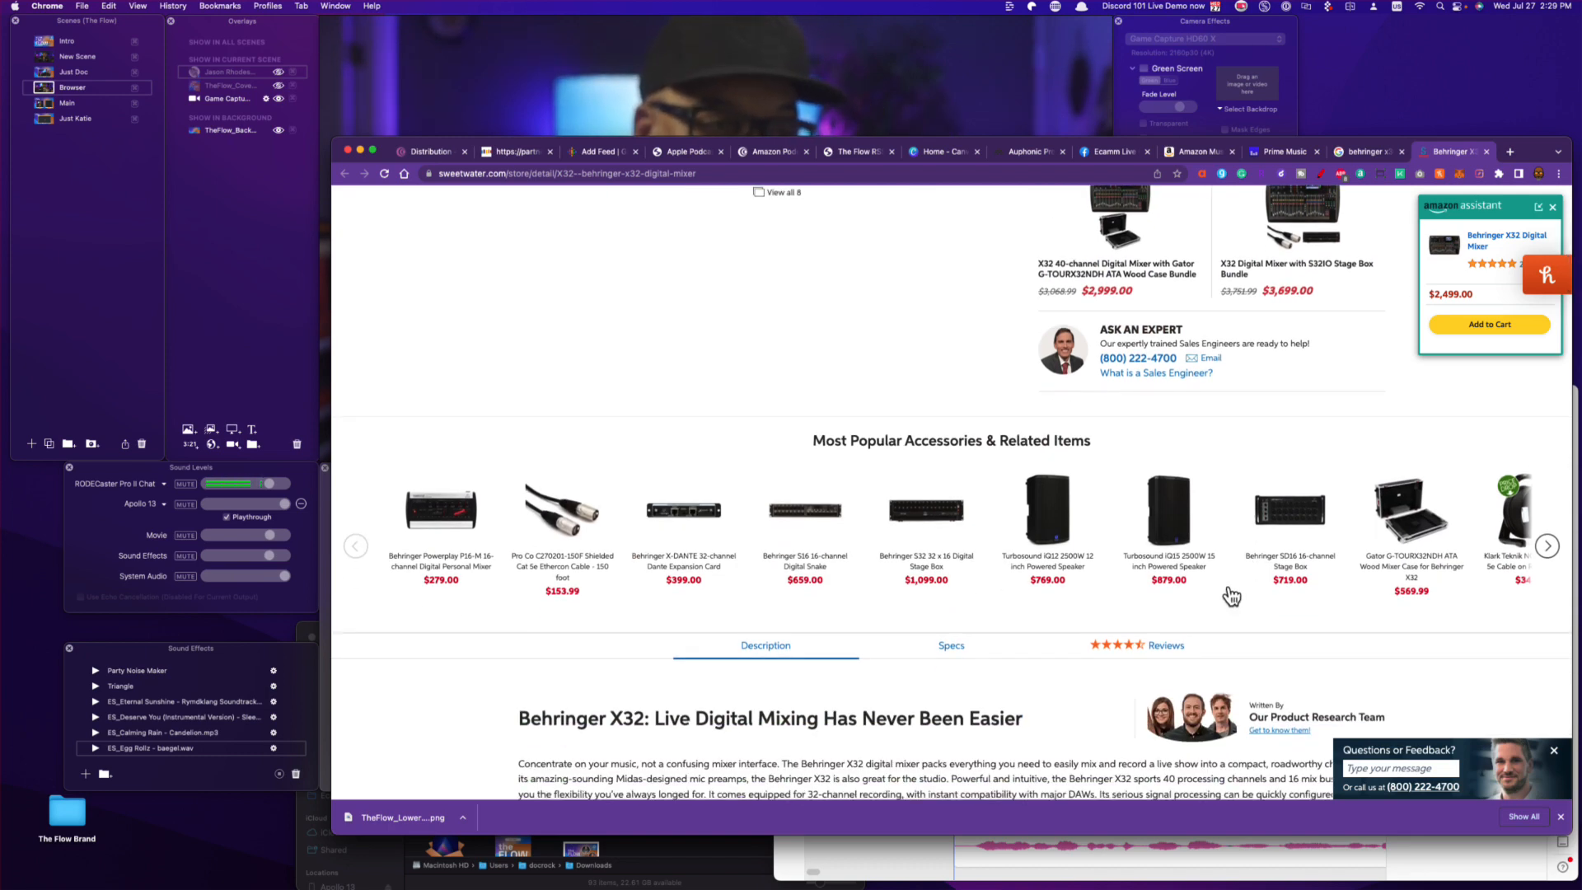
pyautogui.scroll(3)
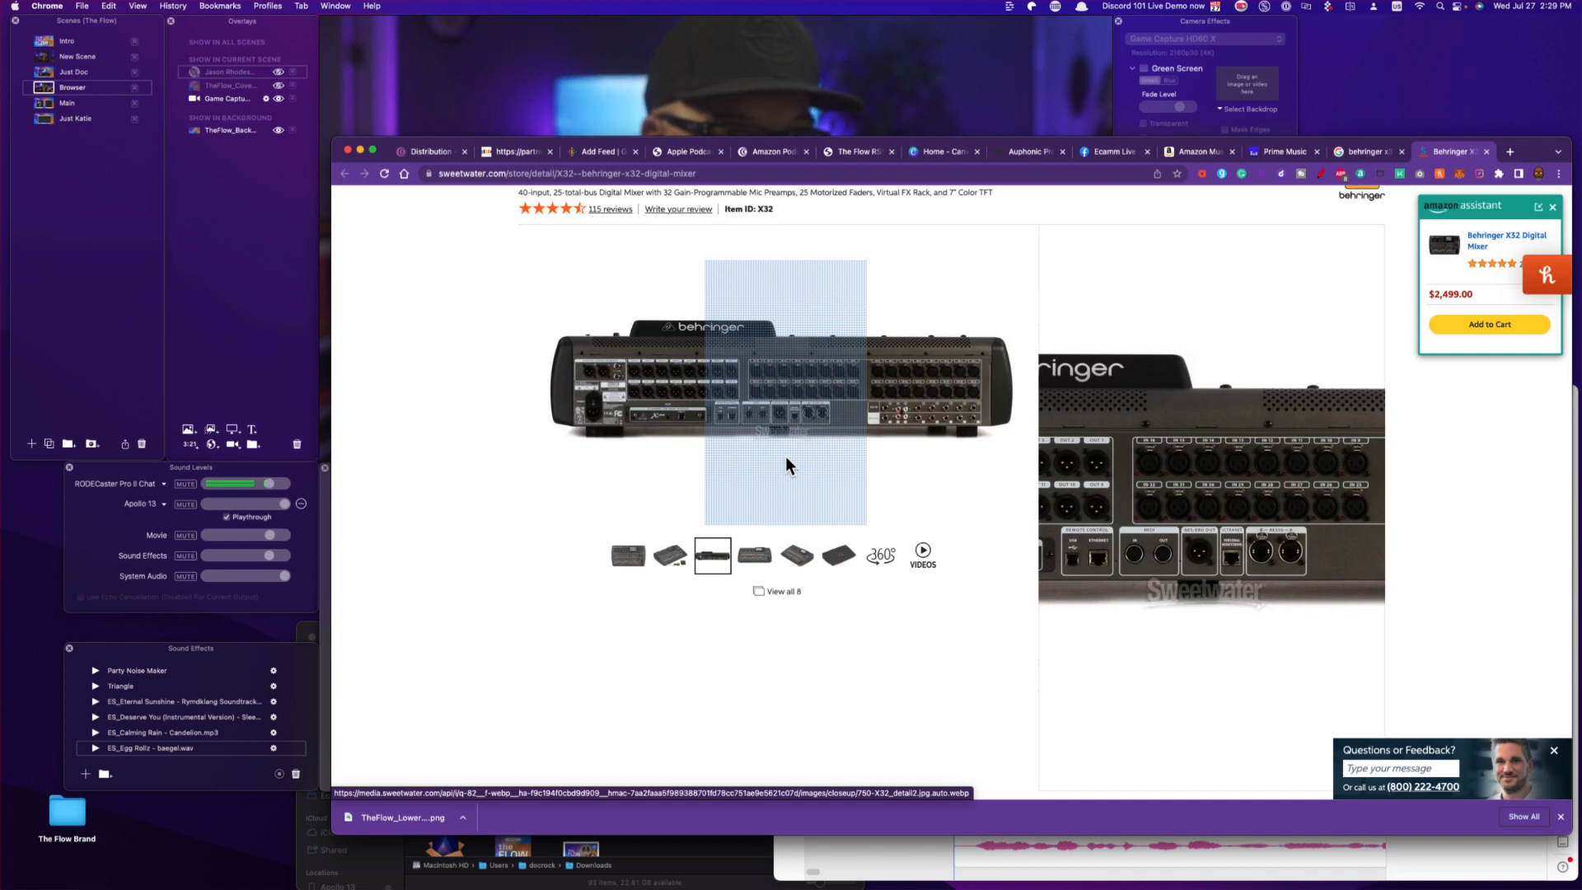
pyautogui.moveTo(855, 466)
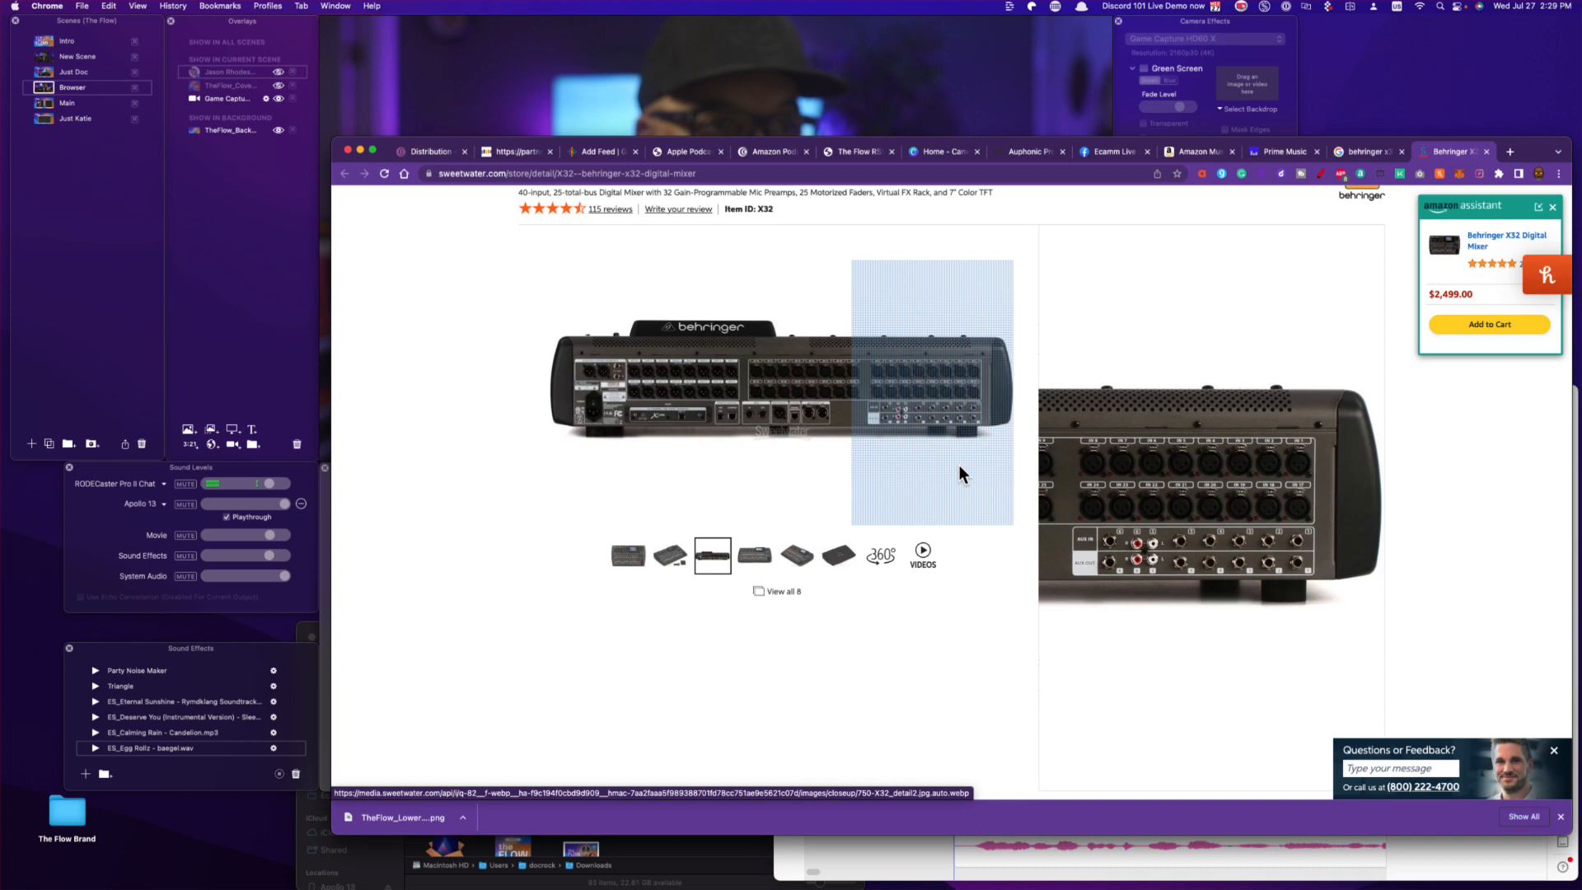
pyautogui.moveTo(731, 413)
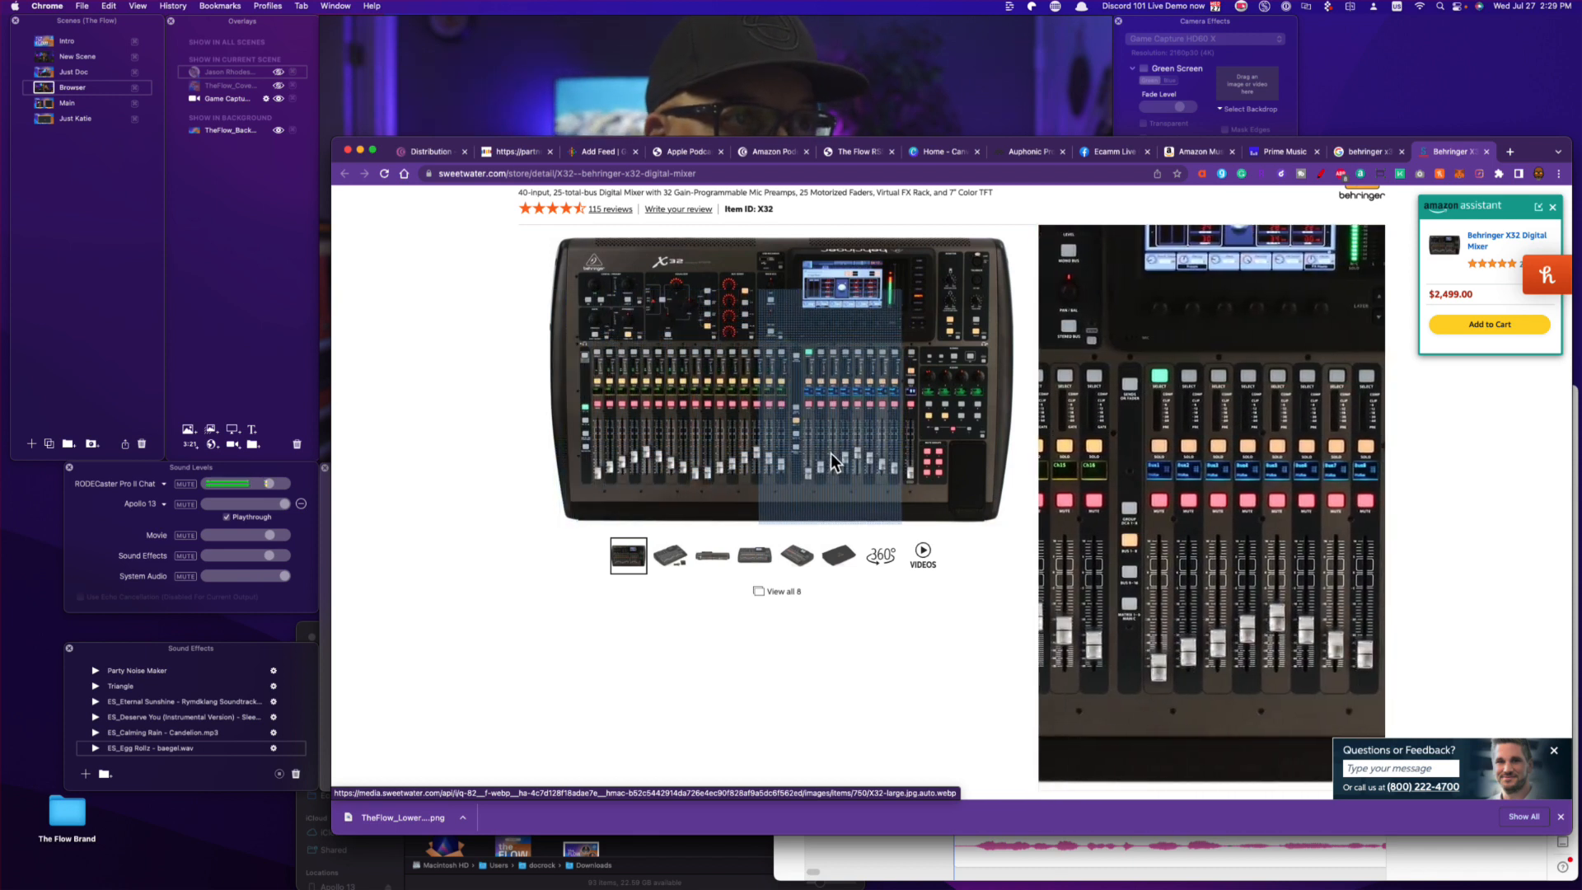
pyautogui.moveTo(701, 449)
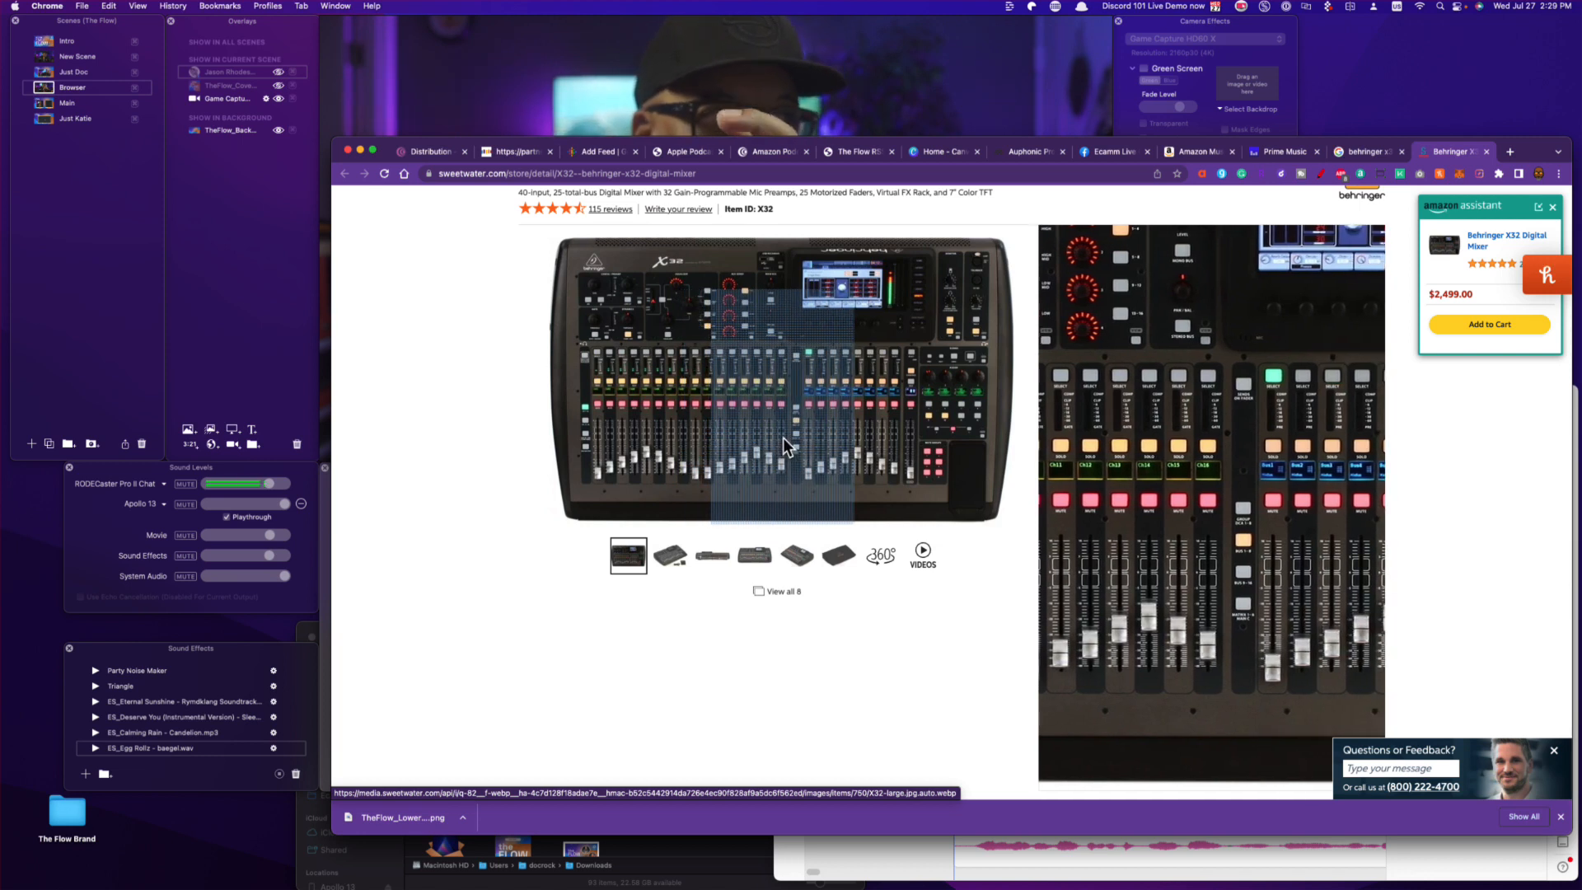
pyautogui.moveTo(603, 422)
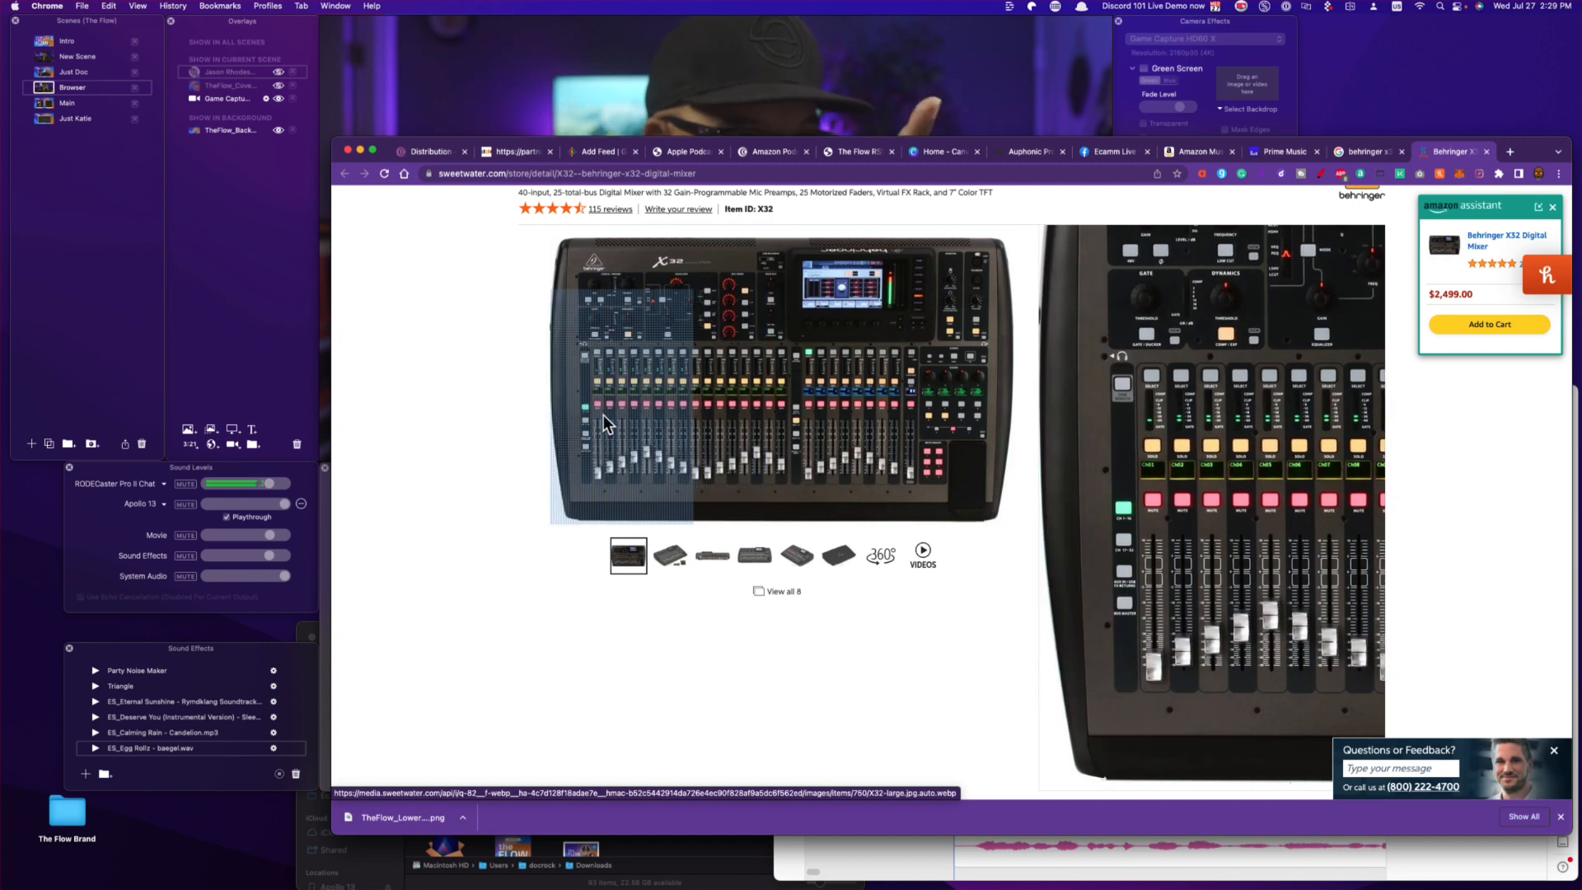